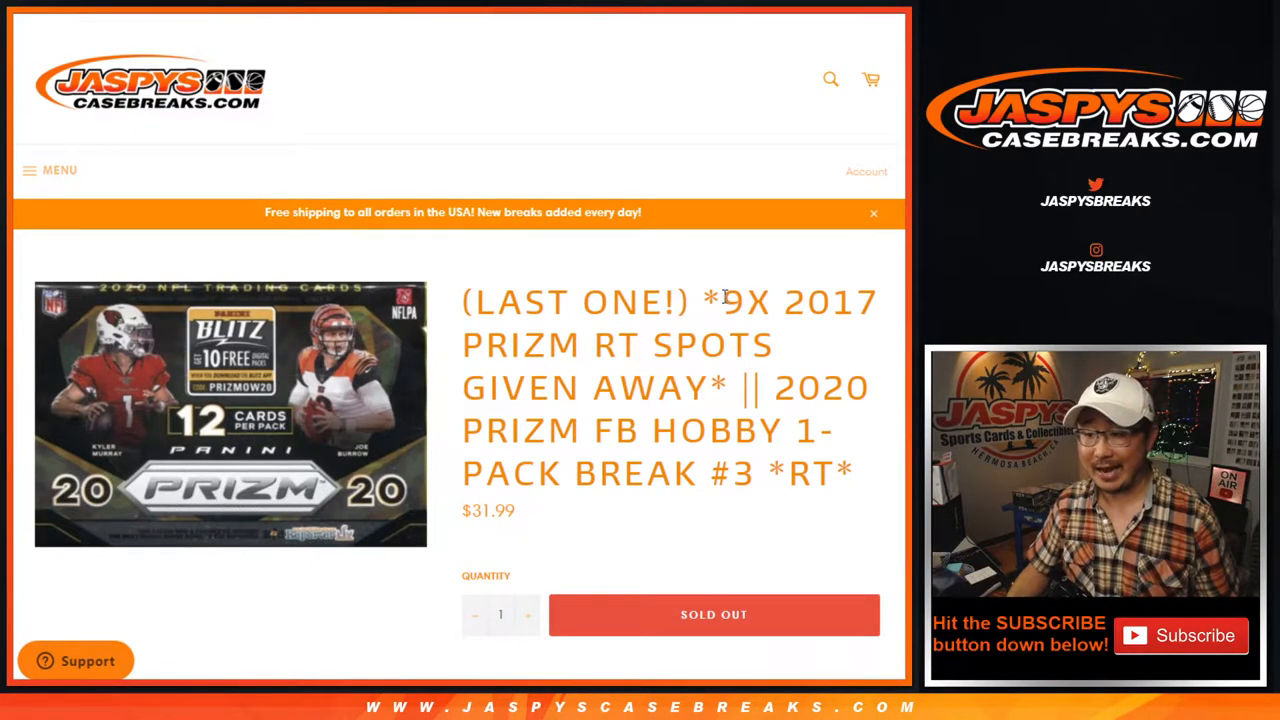
# Step: Highlight the 9X spots break title and the rule about randomizing customer names
pyautogui.doubleClick(744, 302)
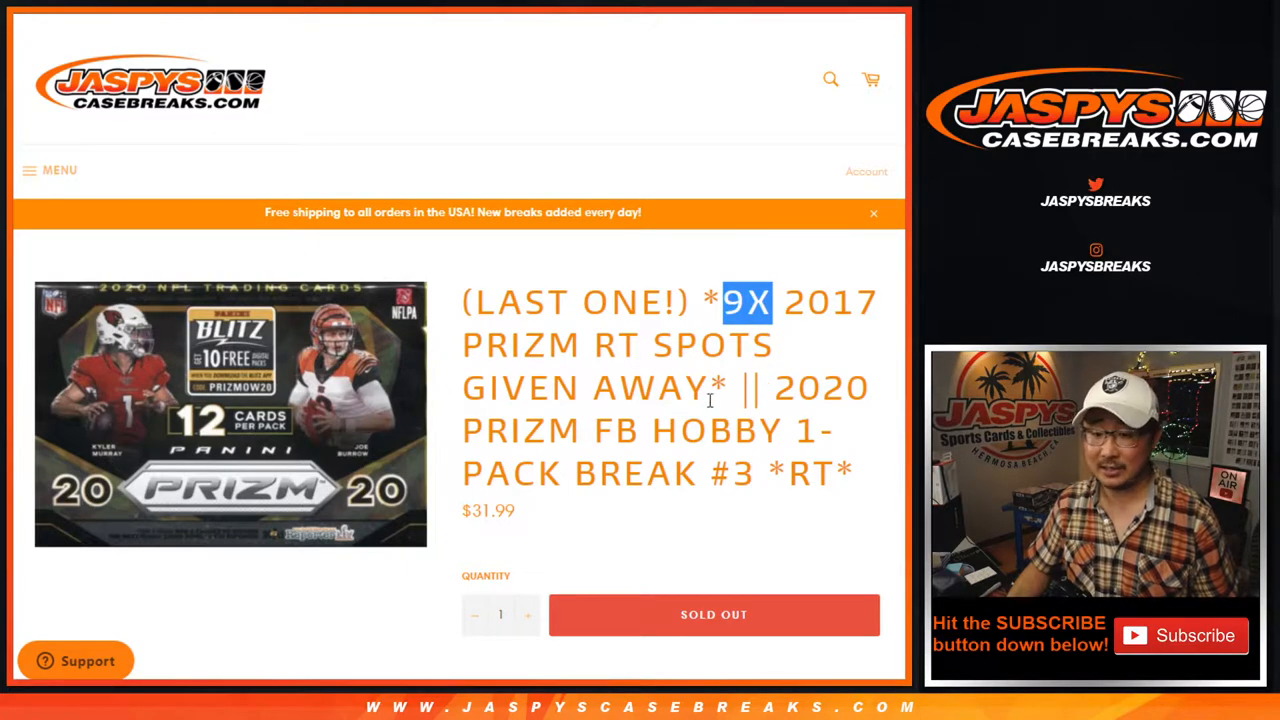
pyautogui.scroll(-3)
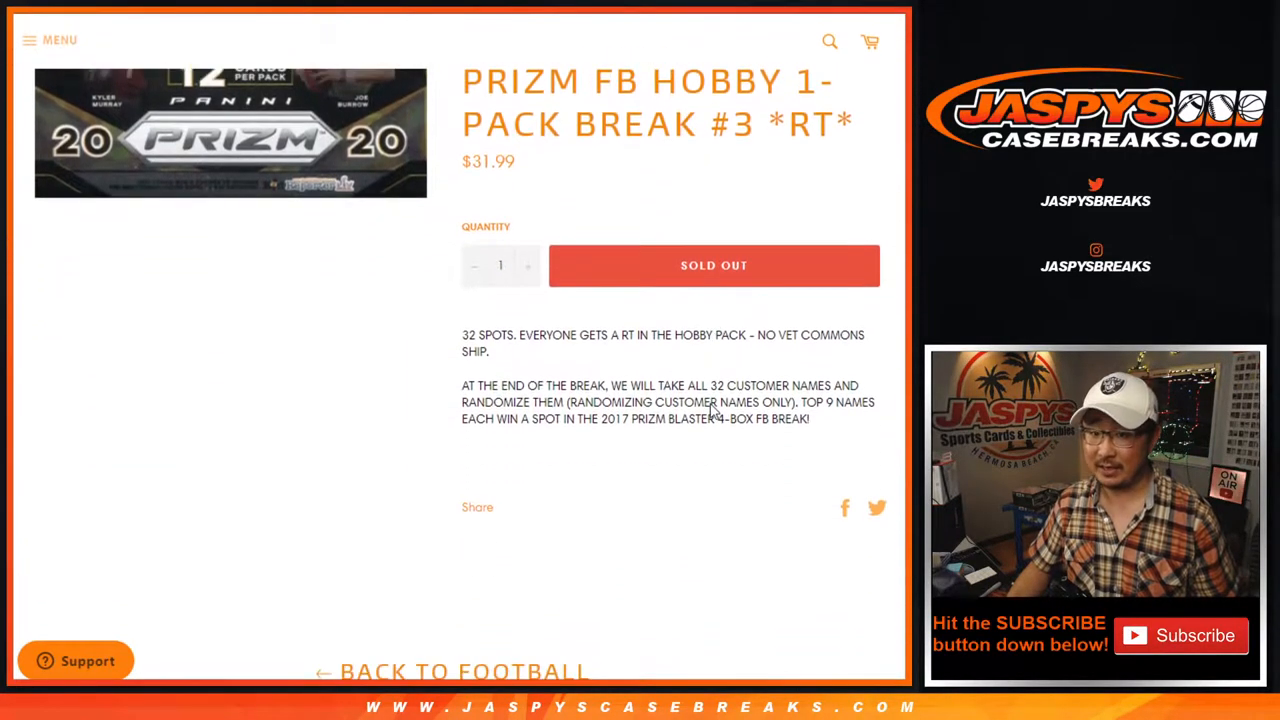
pyautogui.moveTo(588, 335); pyautogui.dragTo(765, 335)
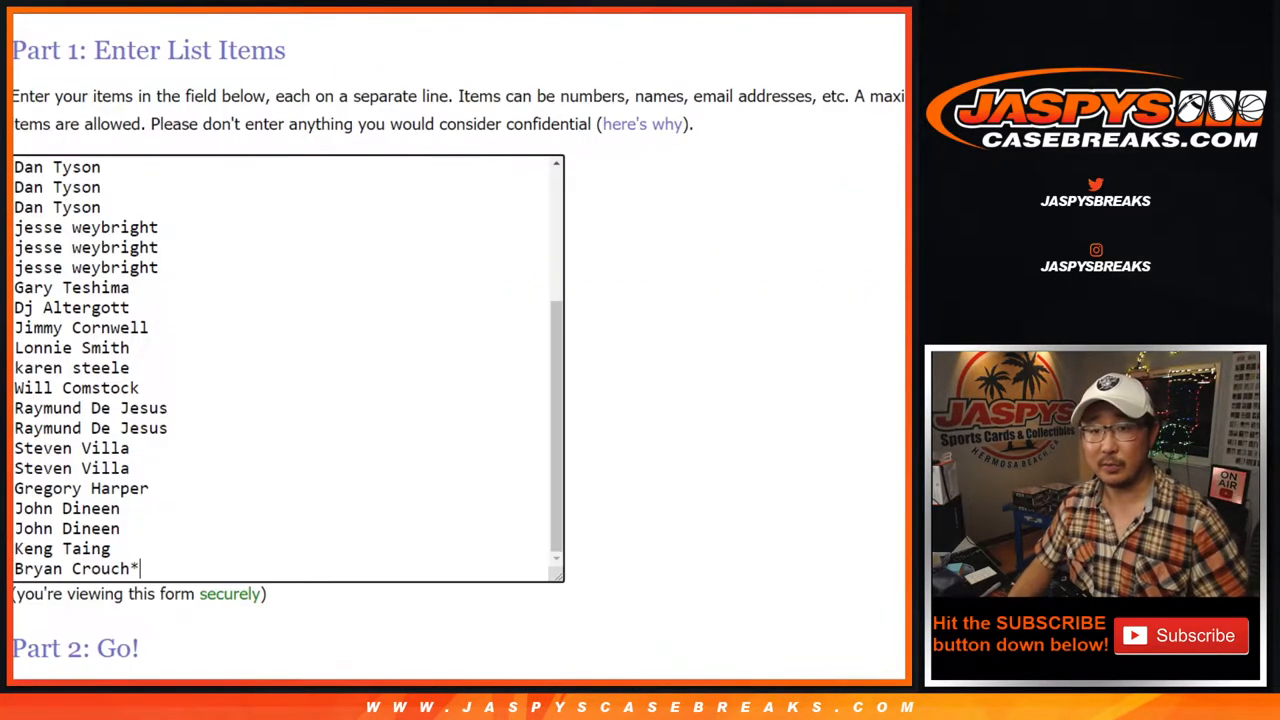
pyautogui.scroll(3)
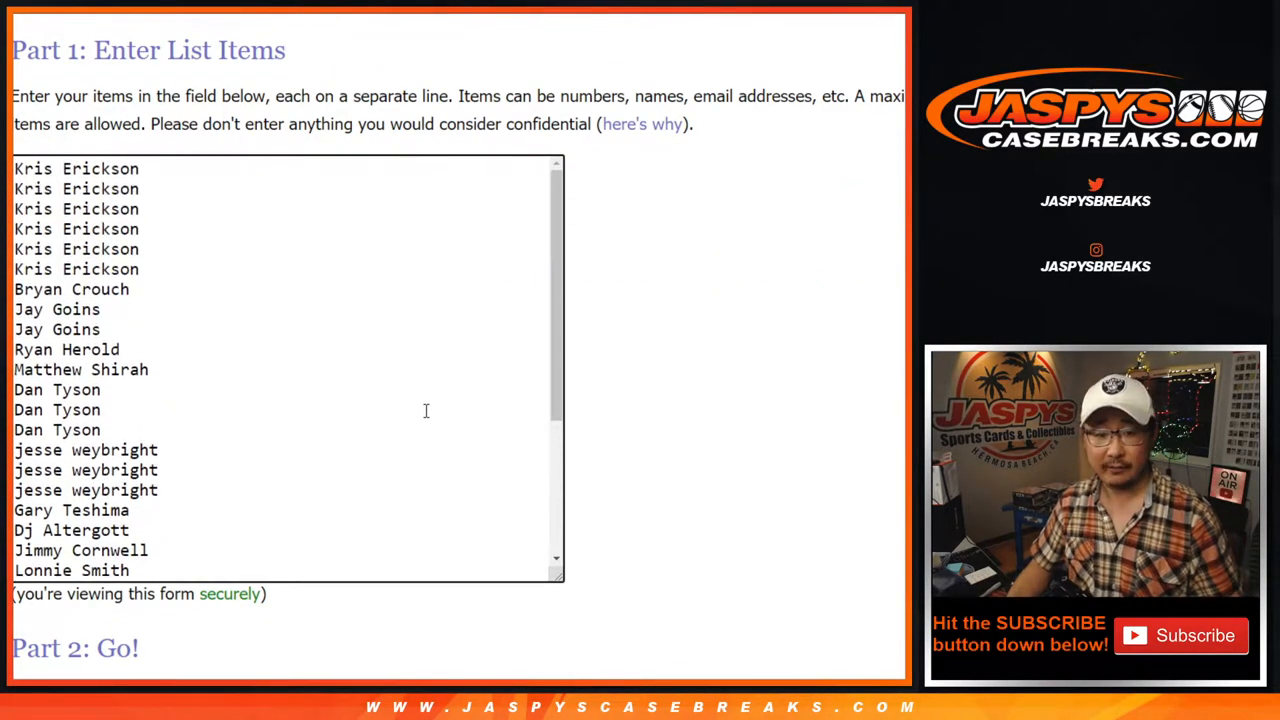
pyautogui.scroll(-3)
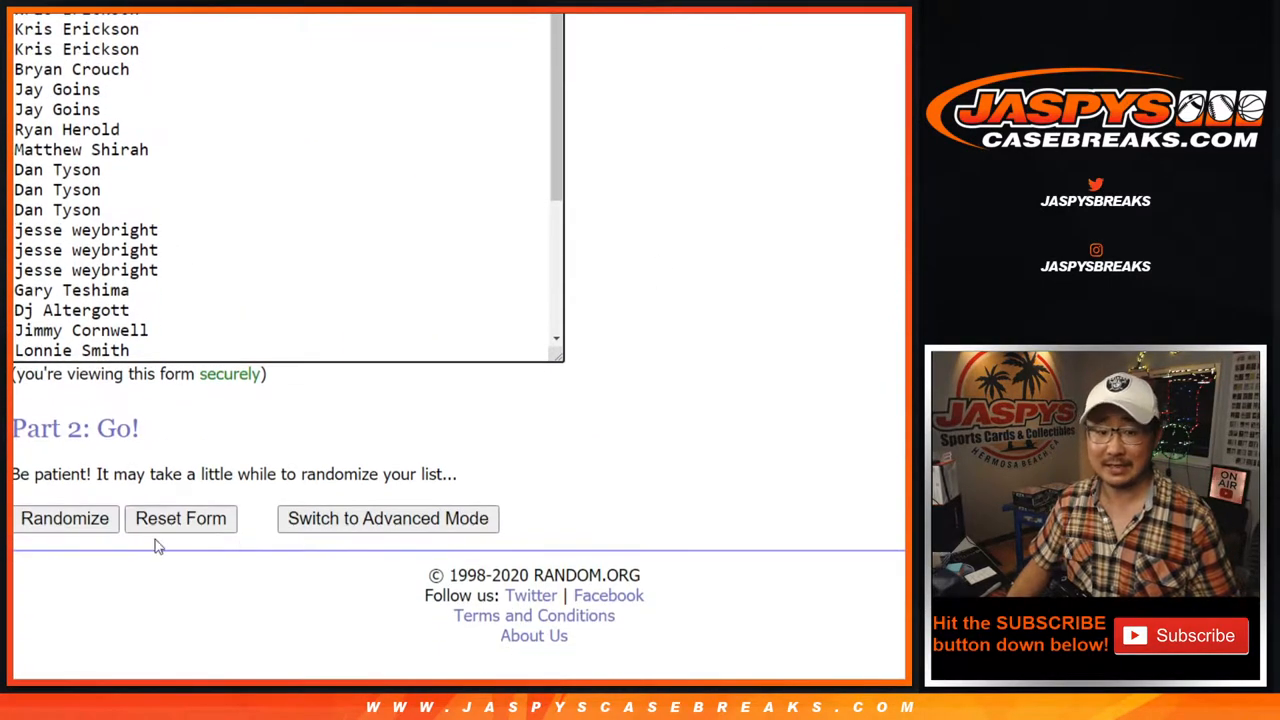
# Step: Shuffle the 32 customer names repeatedly until the final random order appears
pyautogui.click(64, 518)
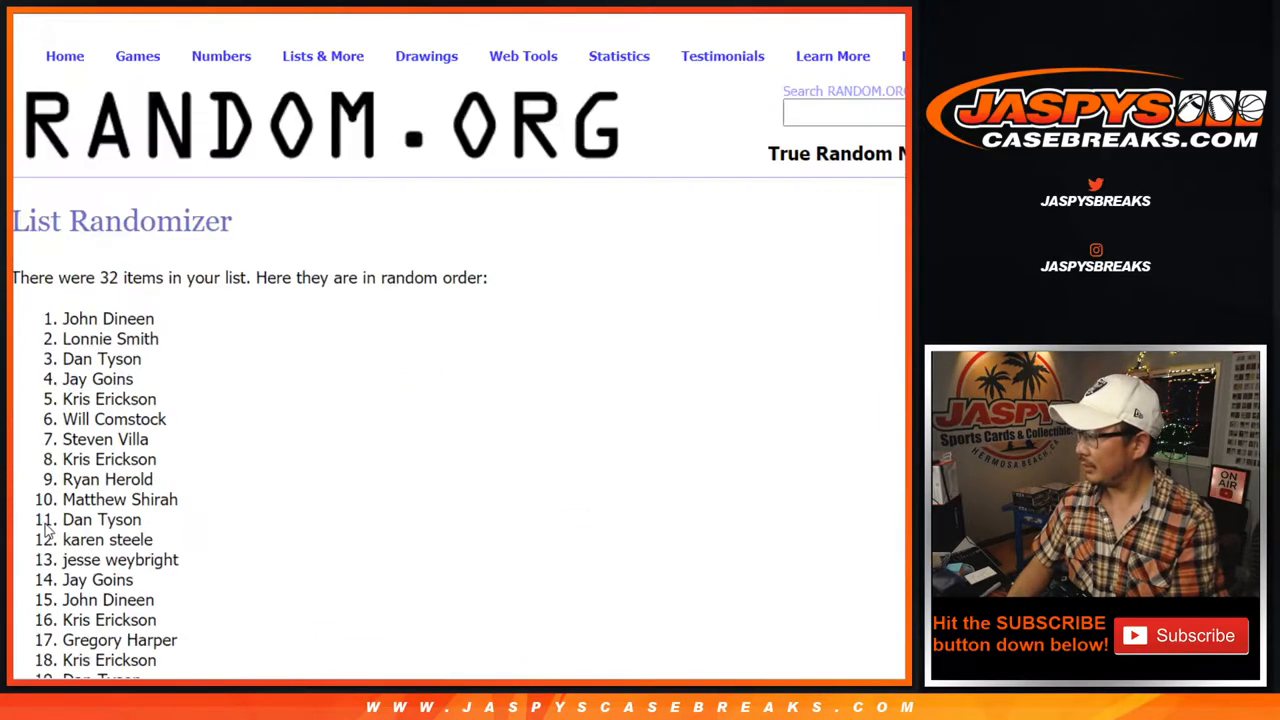
pyautogui.scroll(-3)
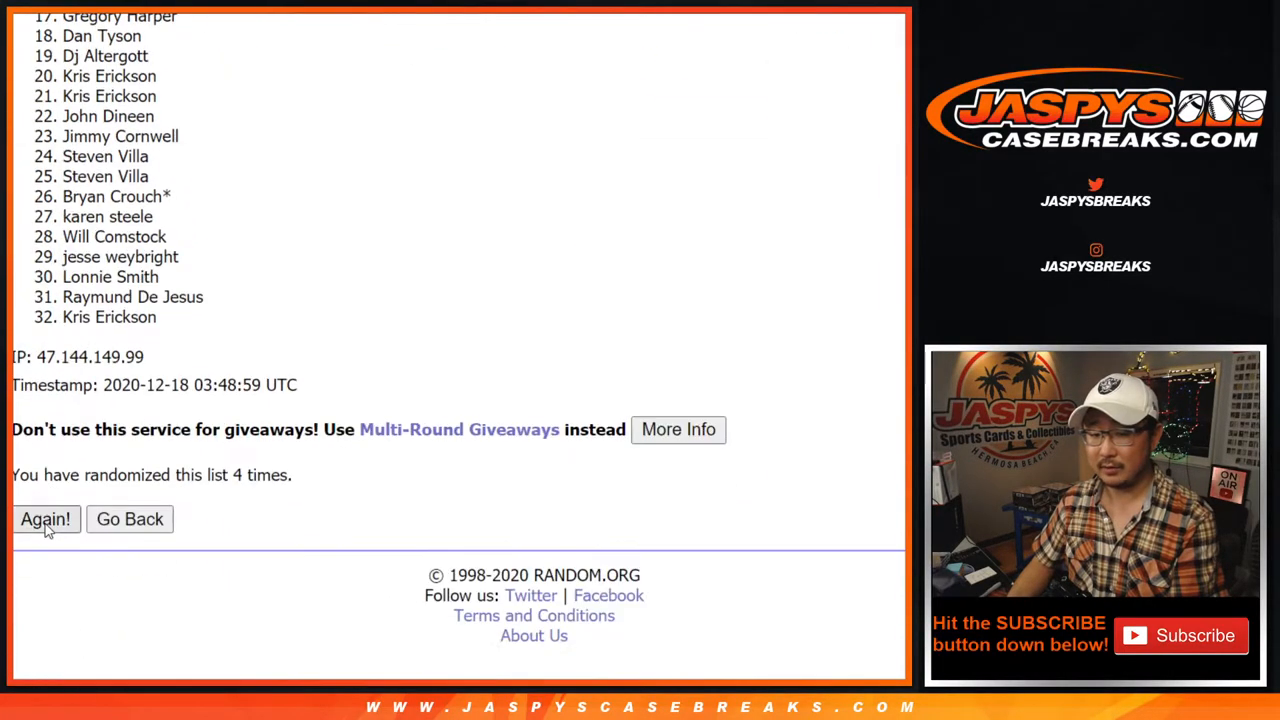
pyautogui.click(45, 519)
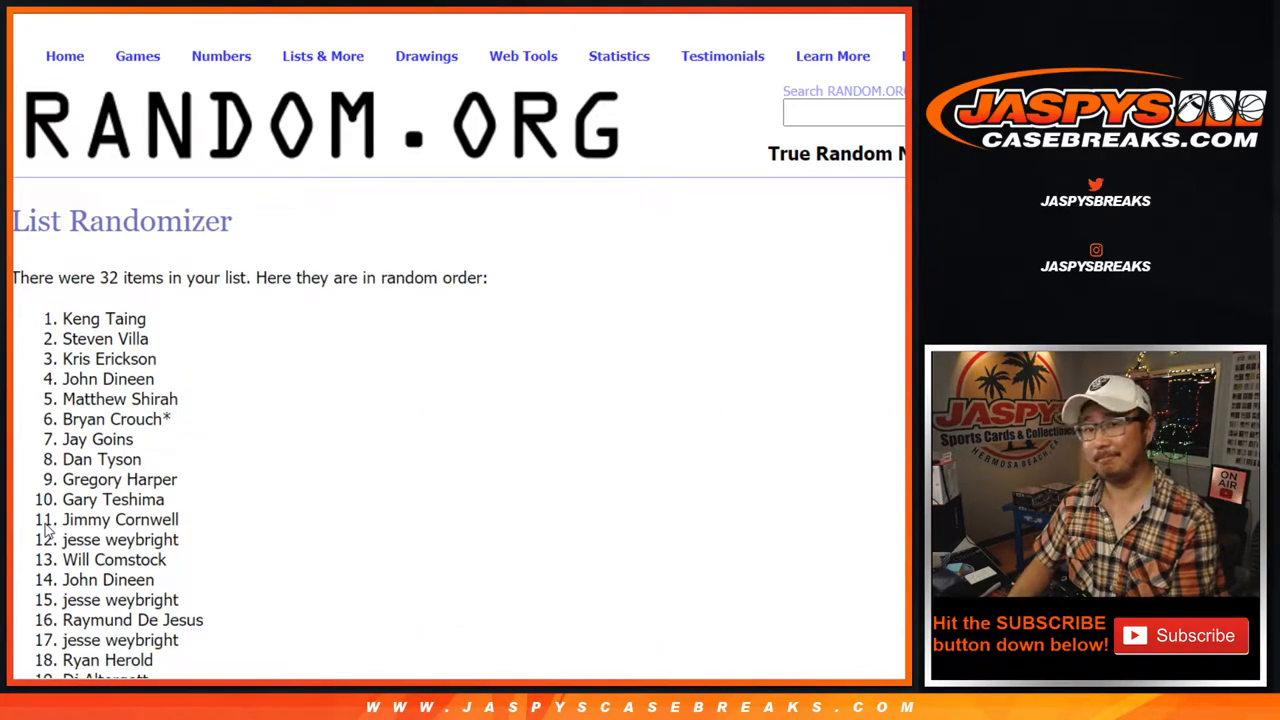
pyautogui.scroll(-3)
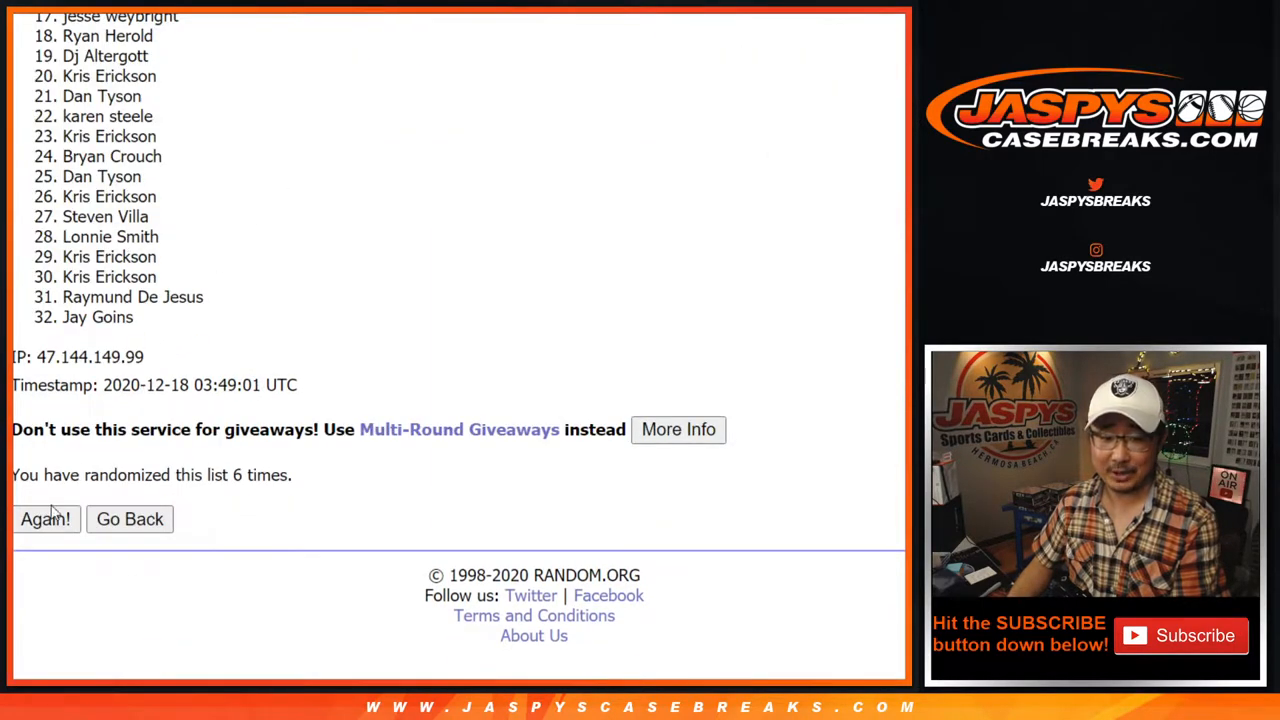
pyautogui.click(45, 518)
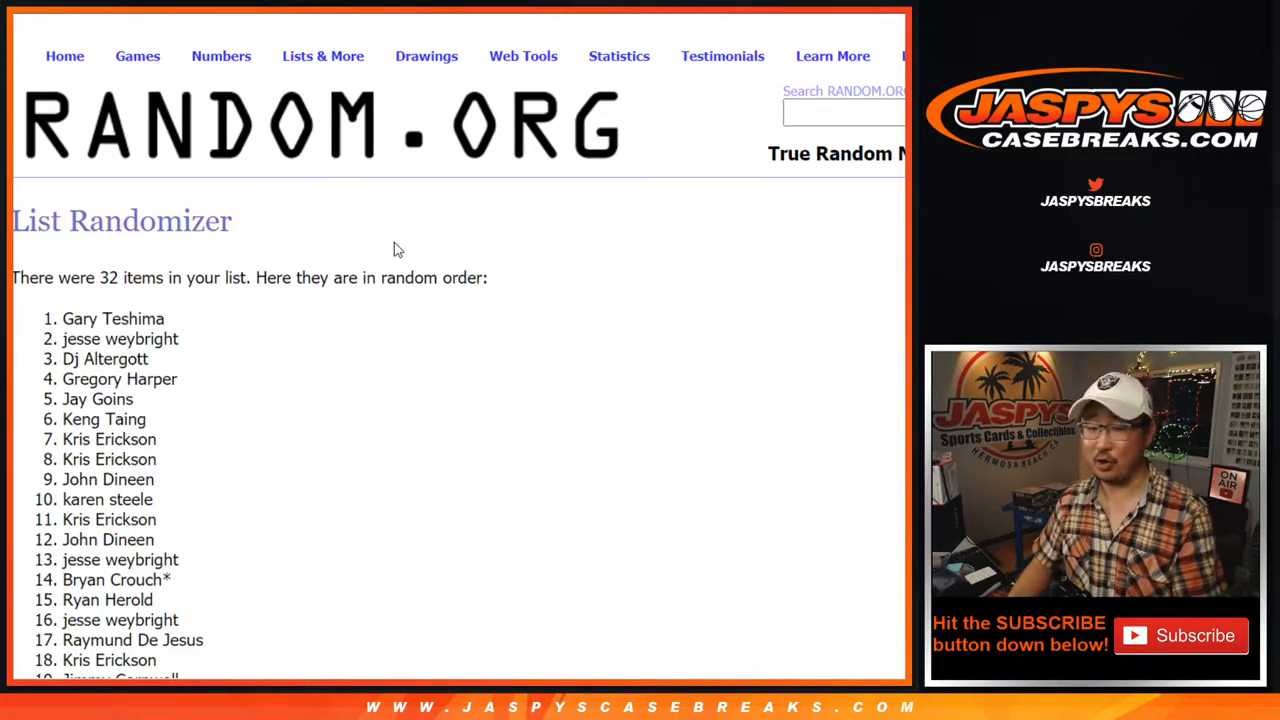
pyautogui.scroll(-3)
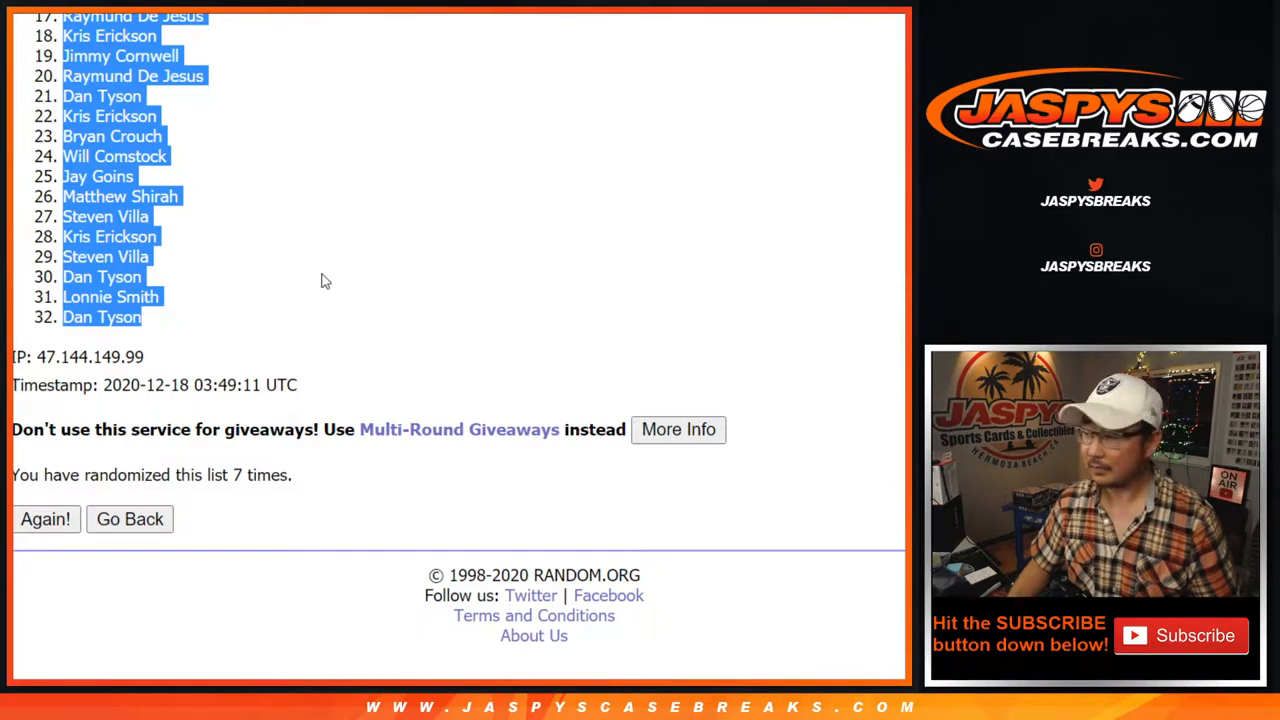
pyautogui.moveTo(533, 27)
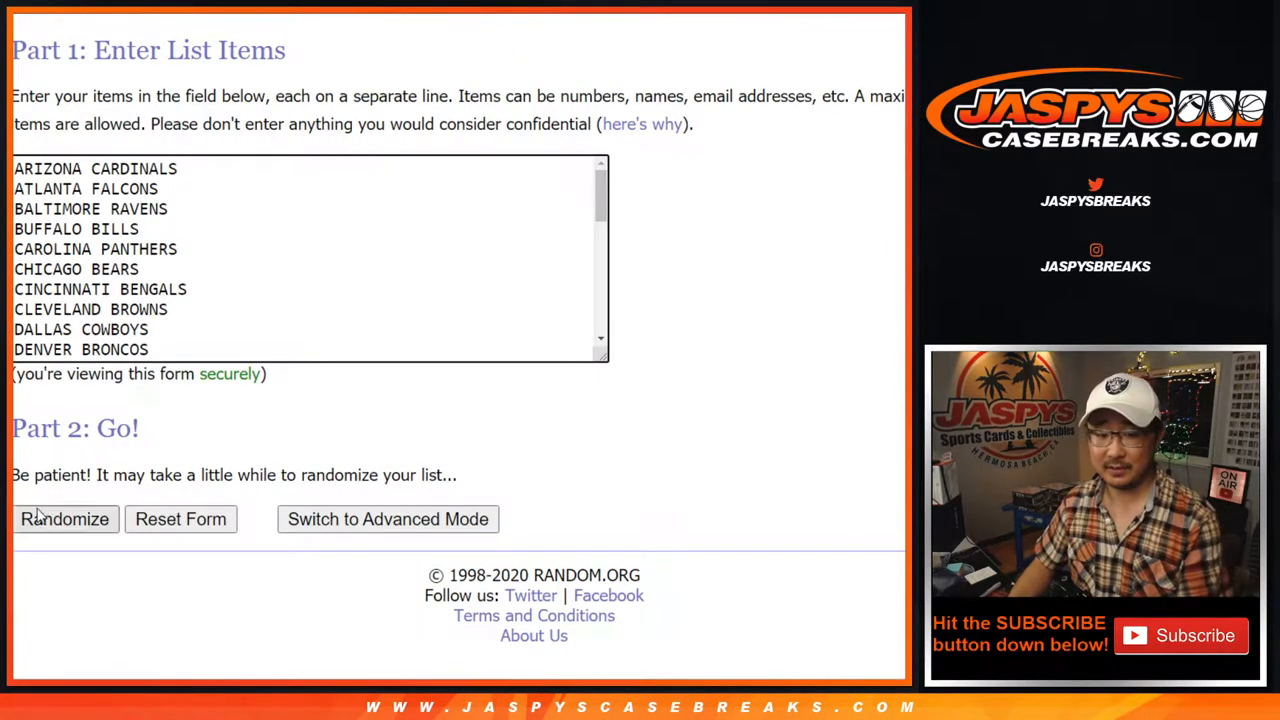
# Step: Reshuffle the 32 NFL teams for the final order and select the list to copy
pyautogui.click(64, 519)
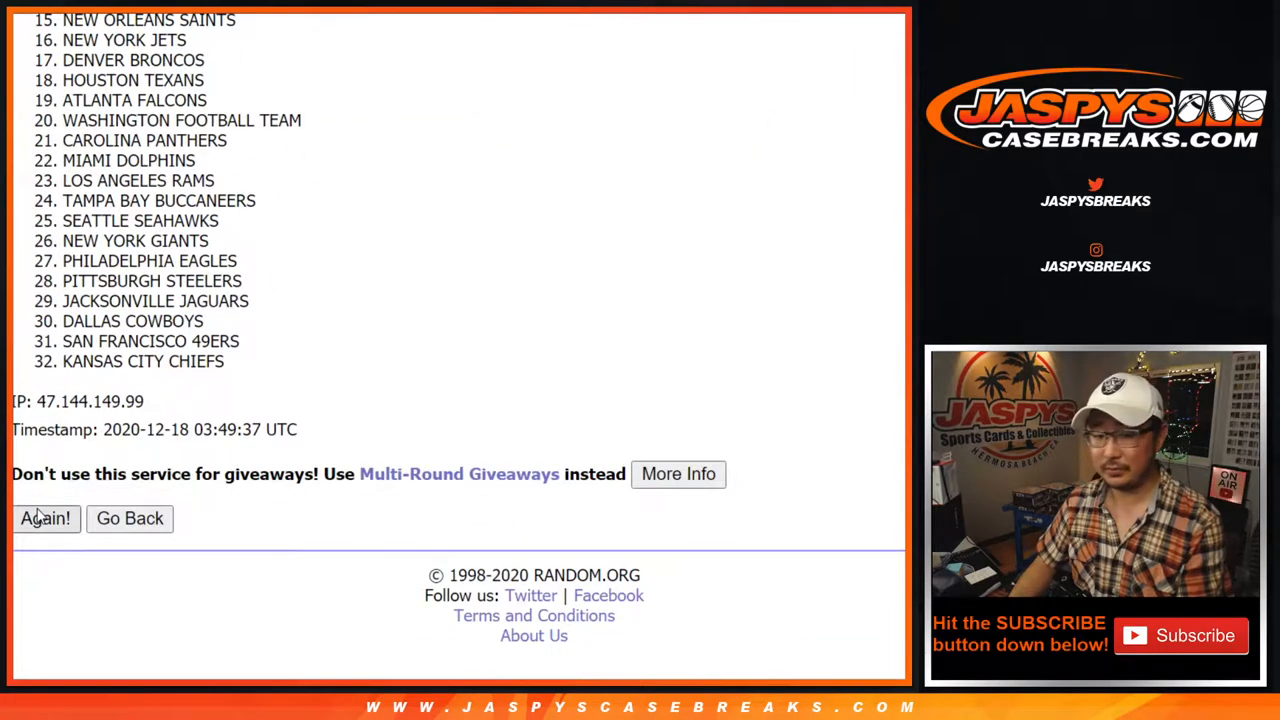
pyautogui.click(45, 518)
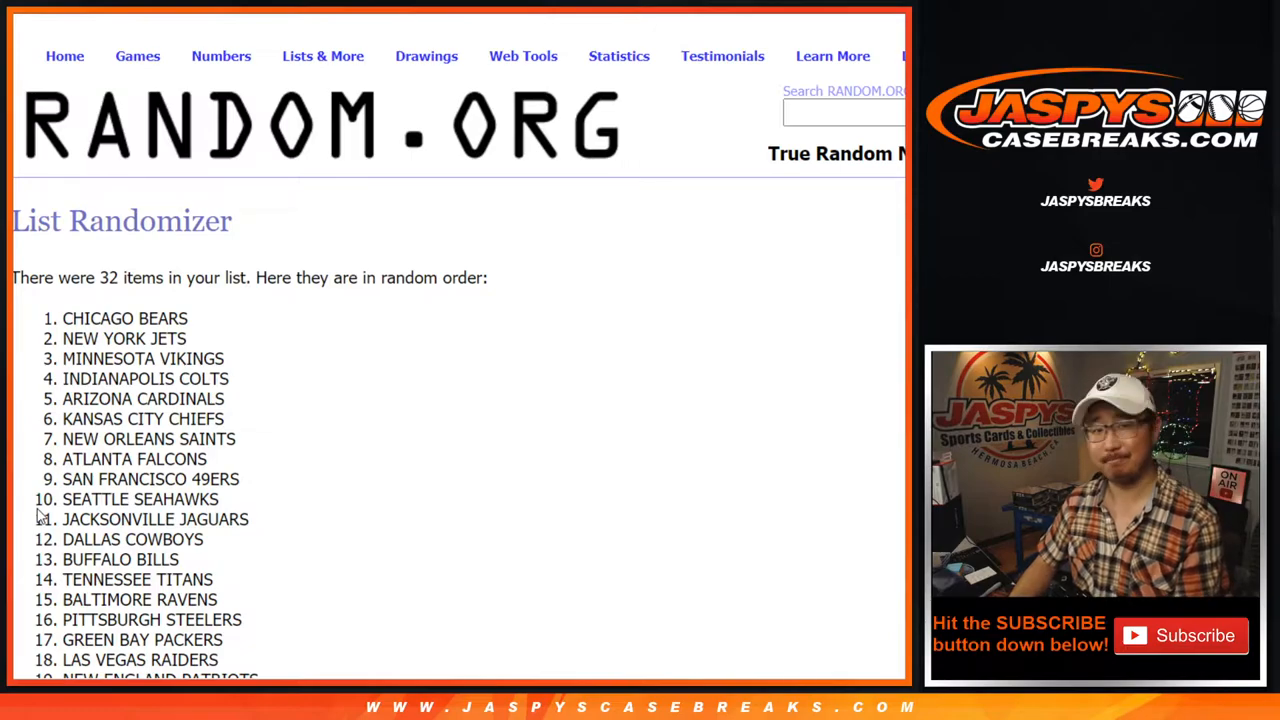
pyautogui.scroll(-3)
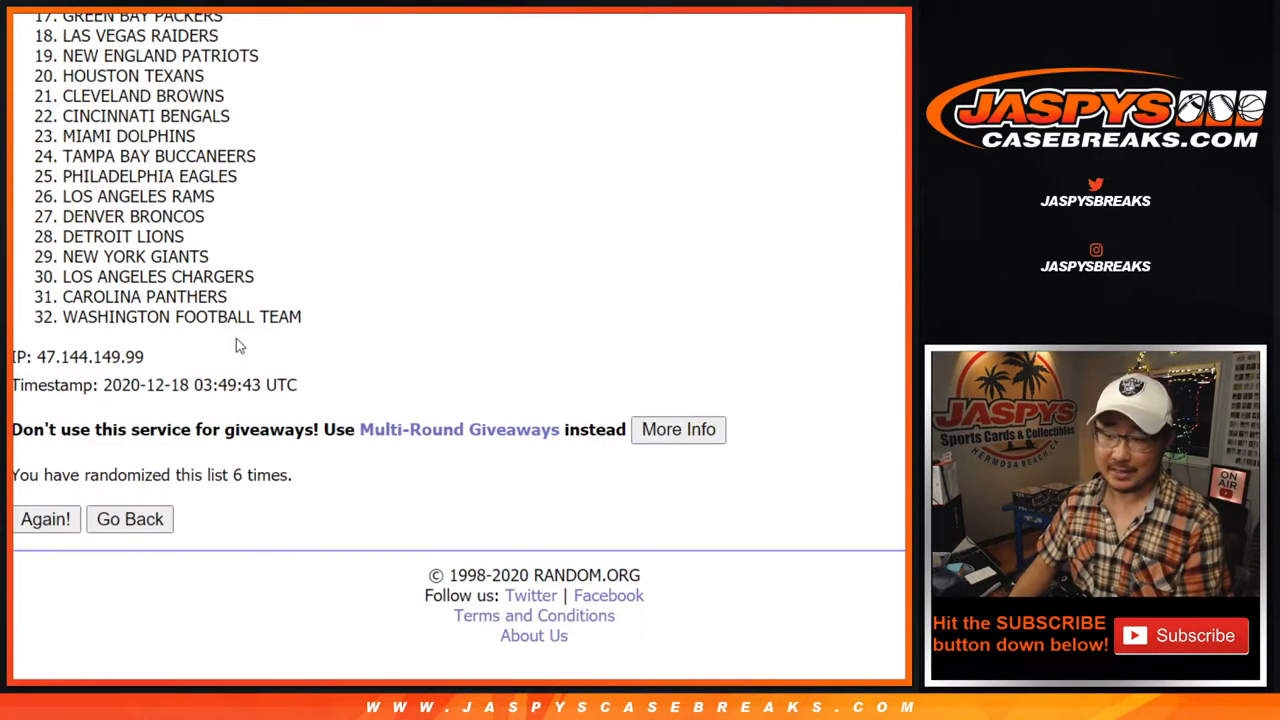
pyautogui.click(45, 519)
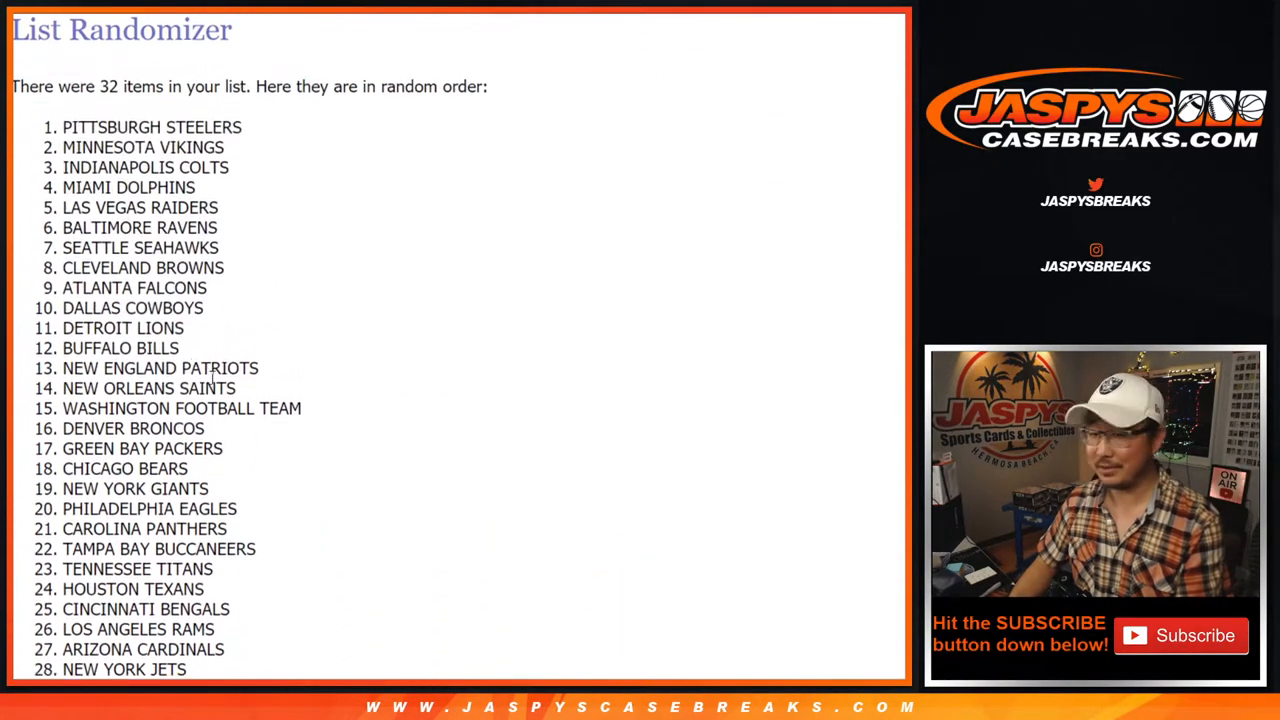
pyautogui.moveTo(64, 127); pyautogui.dragTo(172, 412)
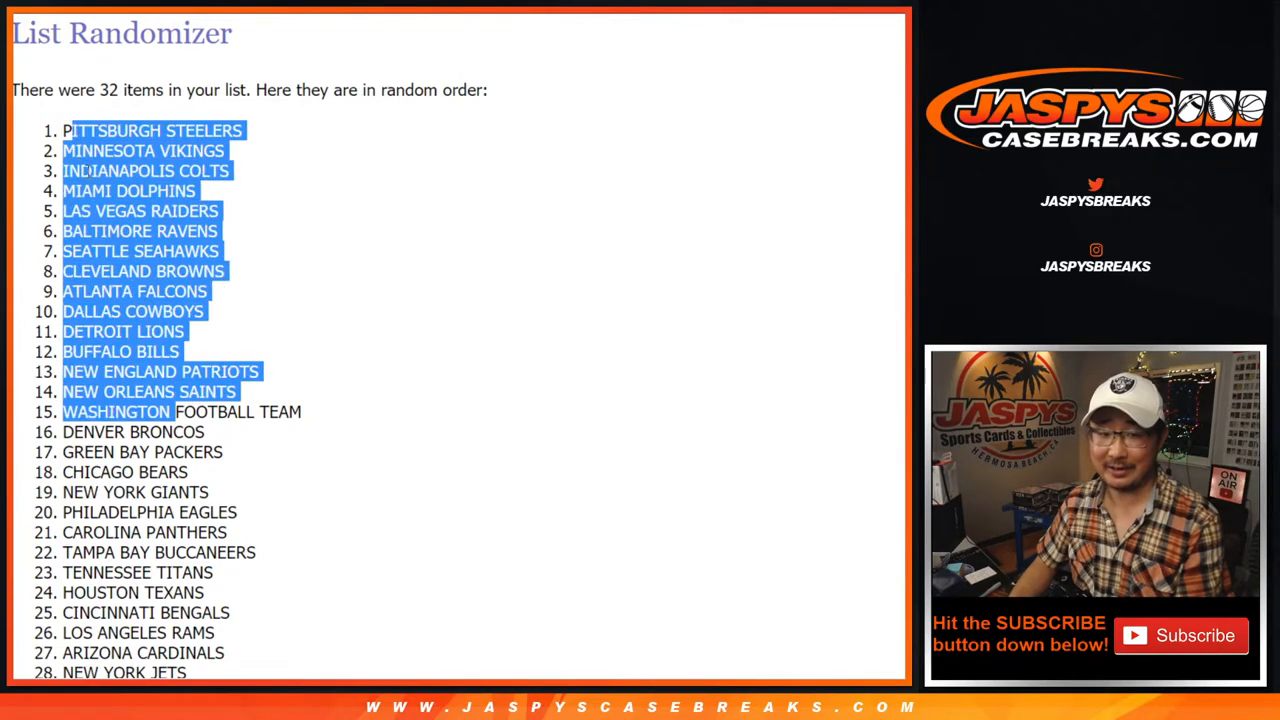
pyautogui.scroll(-3)
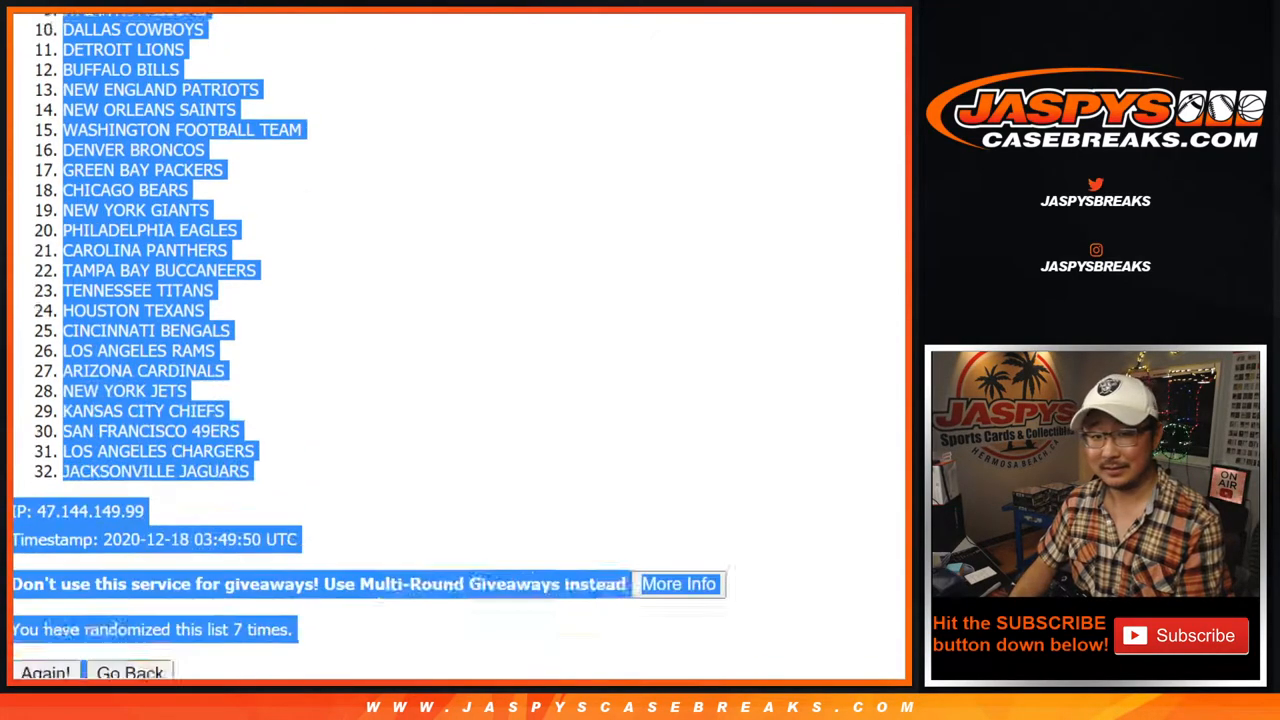
pyautogui.scroll(-3)
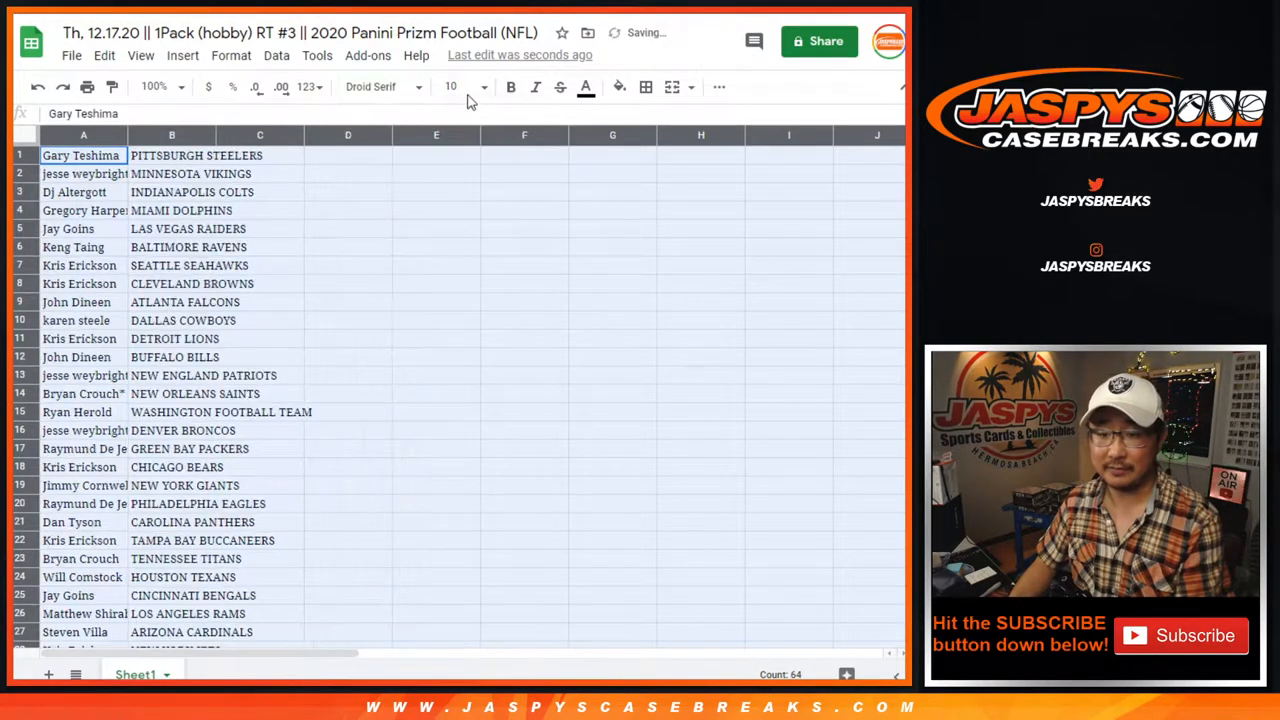
# Step: Zoom the sheet to 125% and widen column A to fit customer names
pyautogui.click(155, 86)
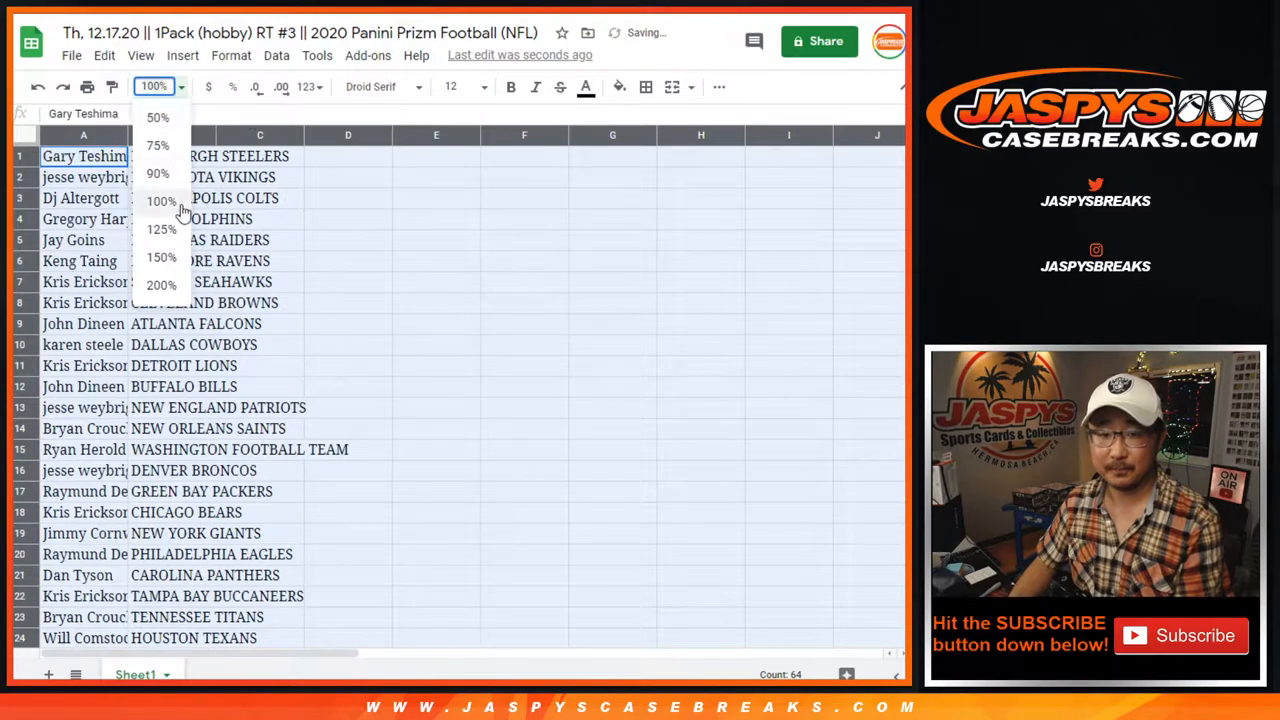
pyautogui.click(161, 229)
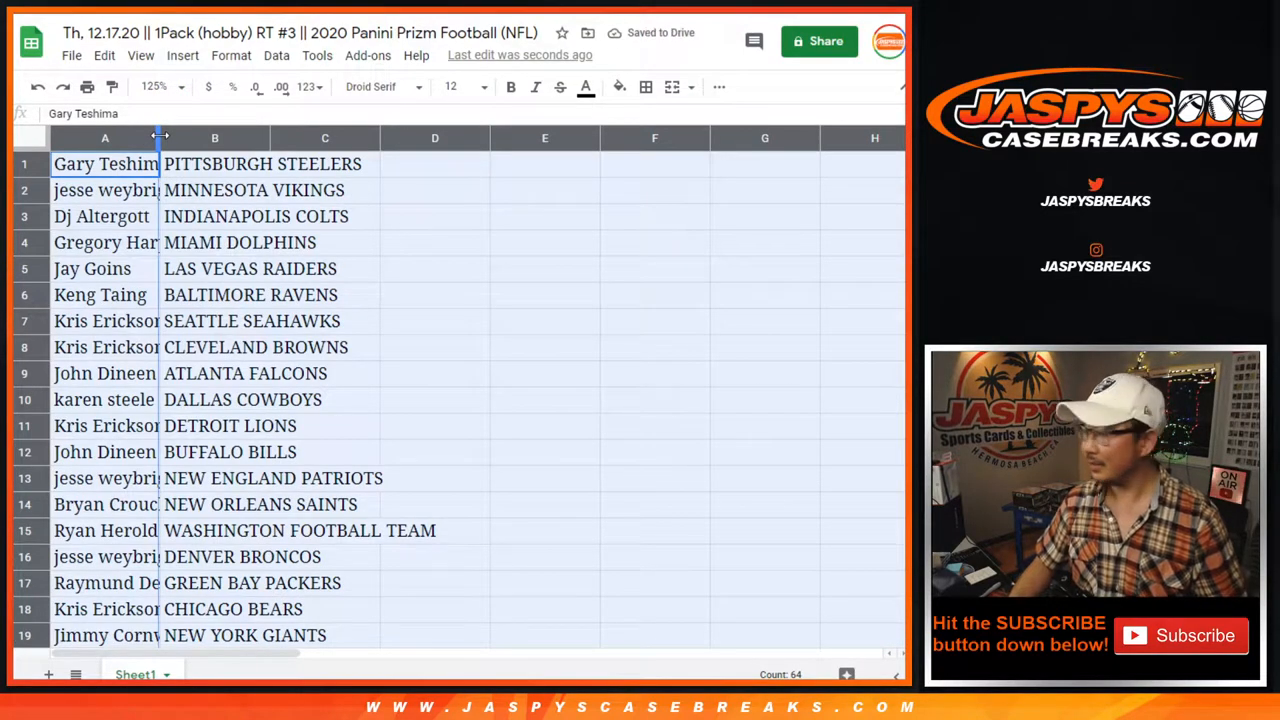
pyautogui.moveTo(160, 137); pyautogui.dragTo(215, 137)
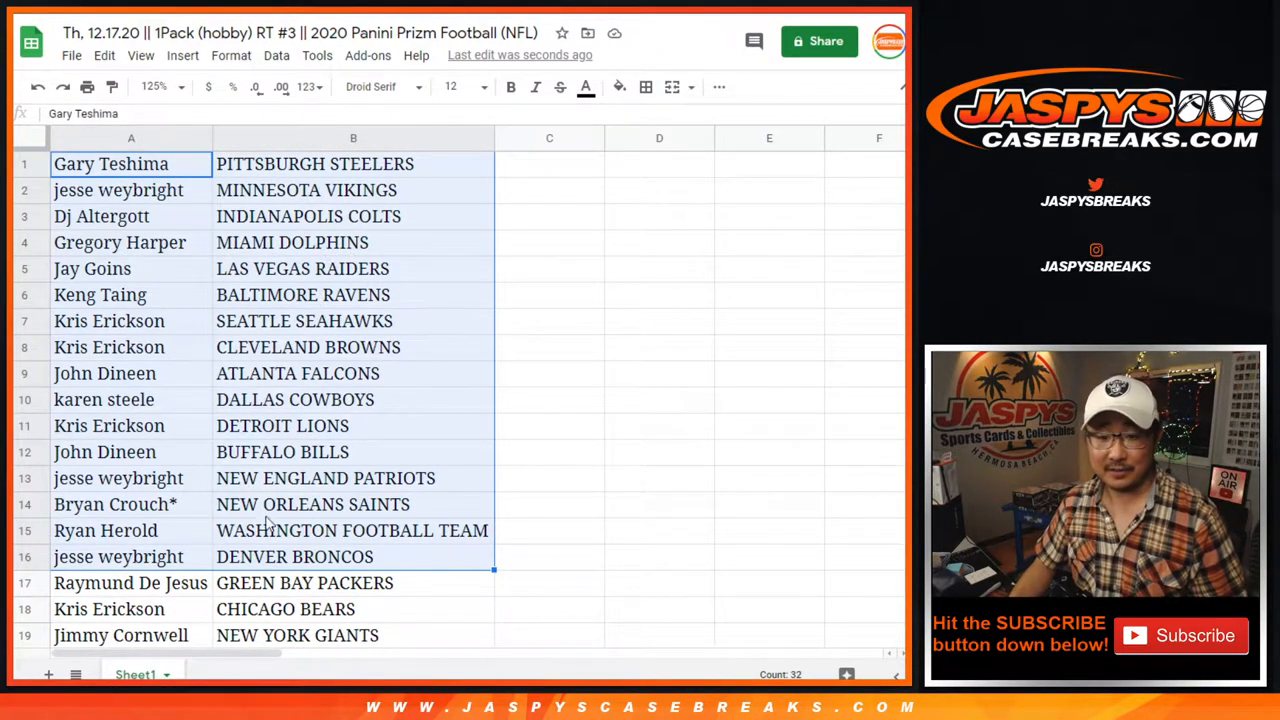
pyautogui.scroll(-3)
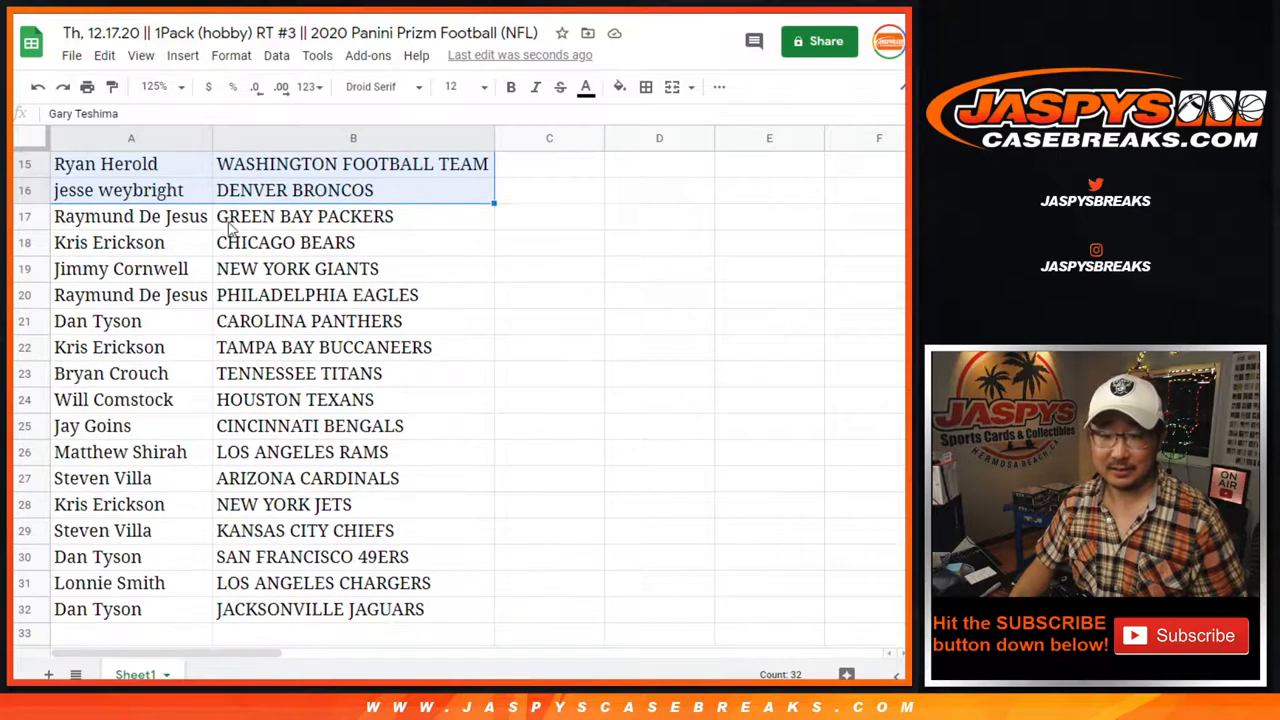
# Step: Select the pairs in rows 17–32, zoom out to 75%, and start printing
pyautogui.click(131, 216)
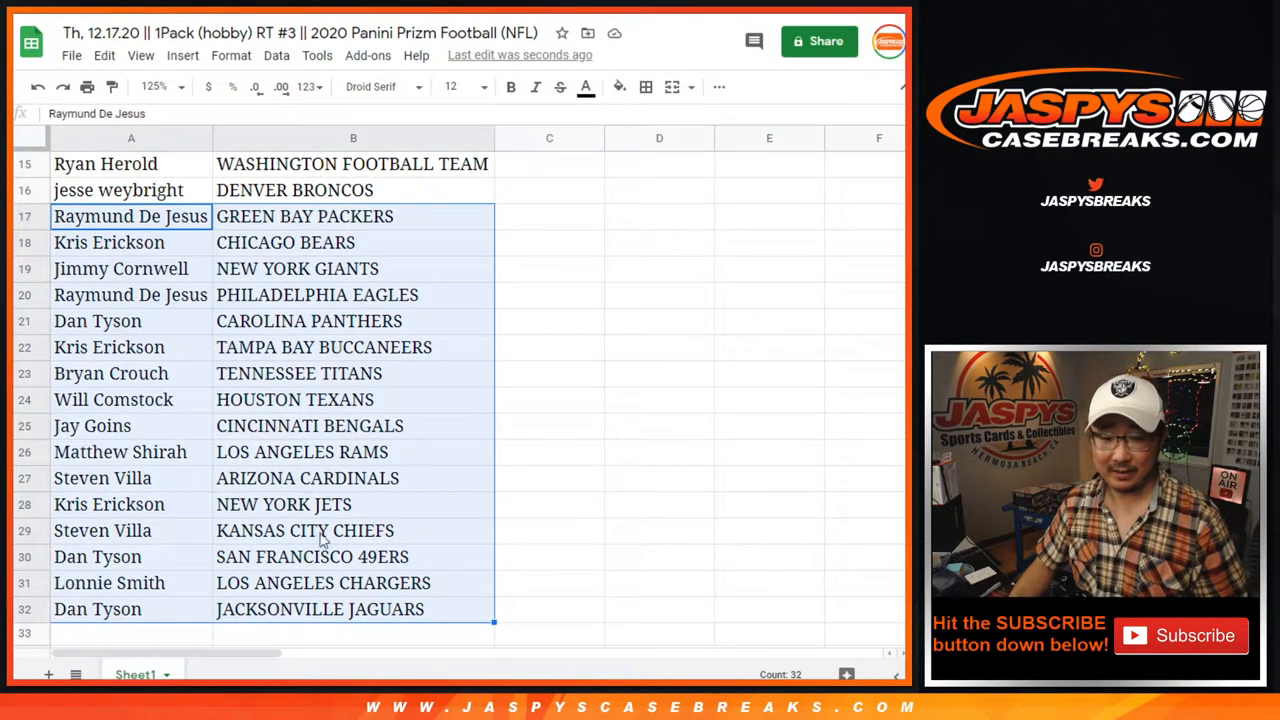
pyautogui.scroll(3)
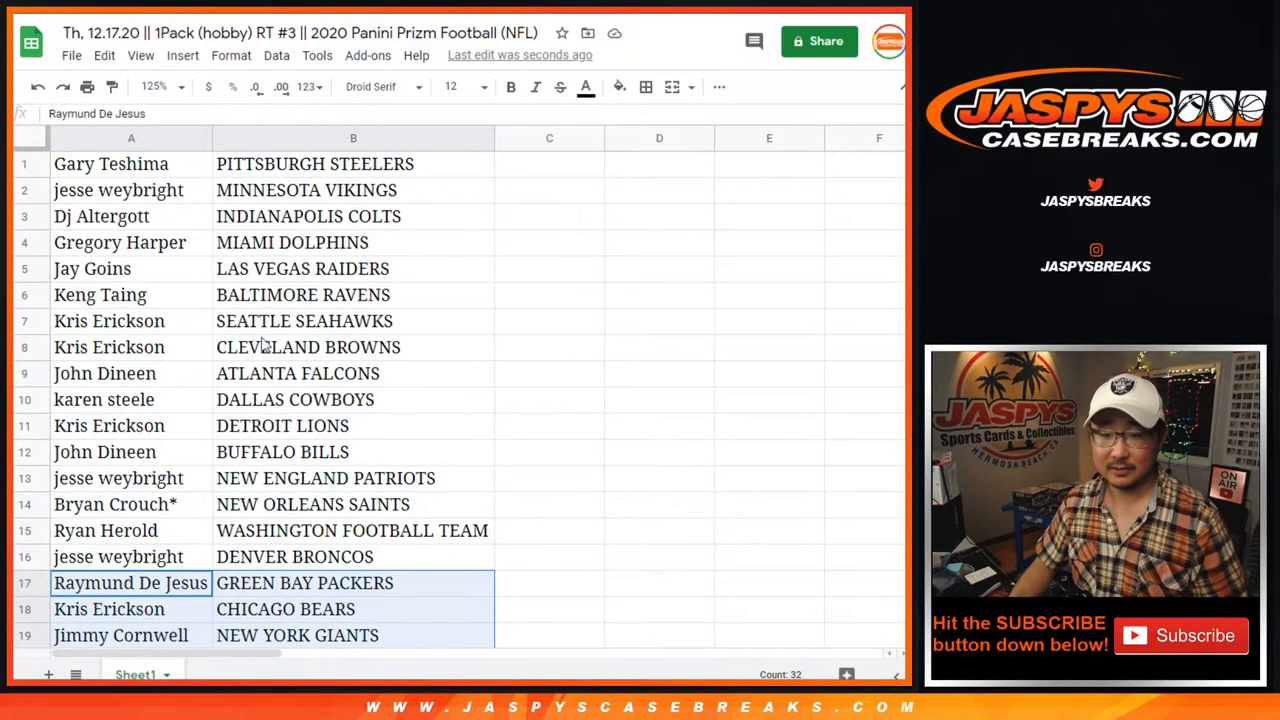
pyautogui.click(155, 87)
pyautogui.write('80')
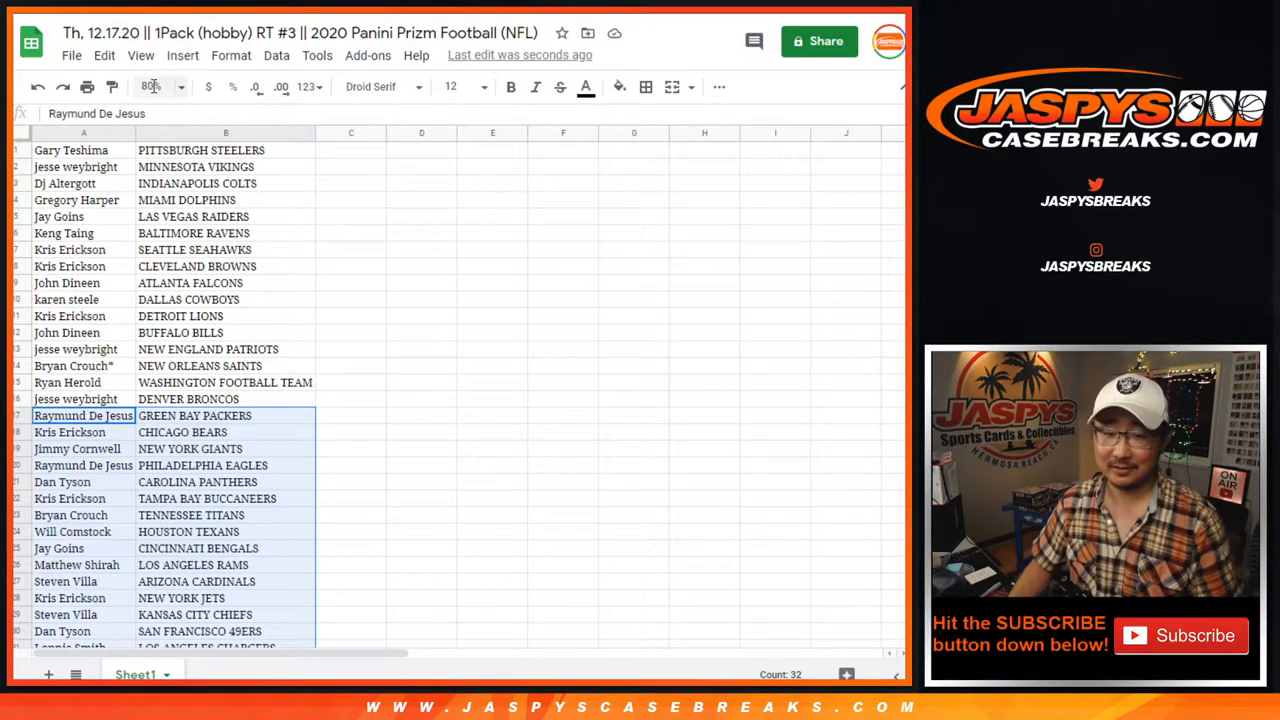
pyautogui.click(152, 87)
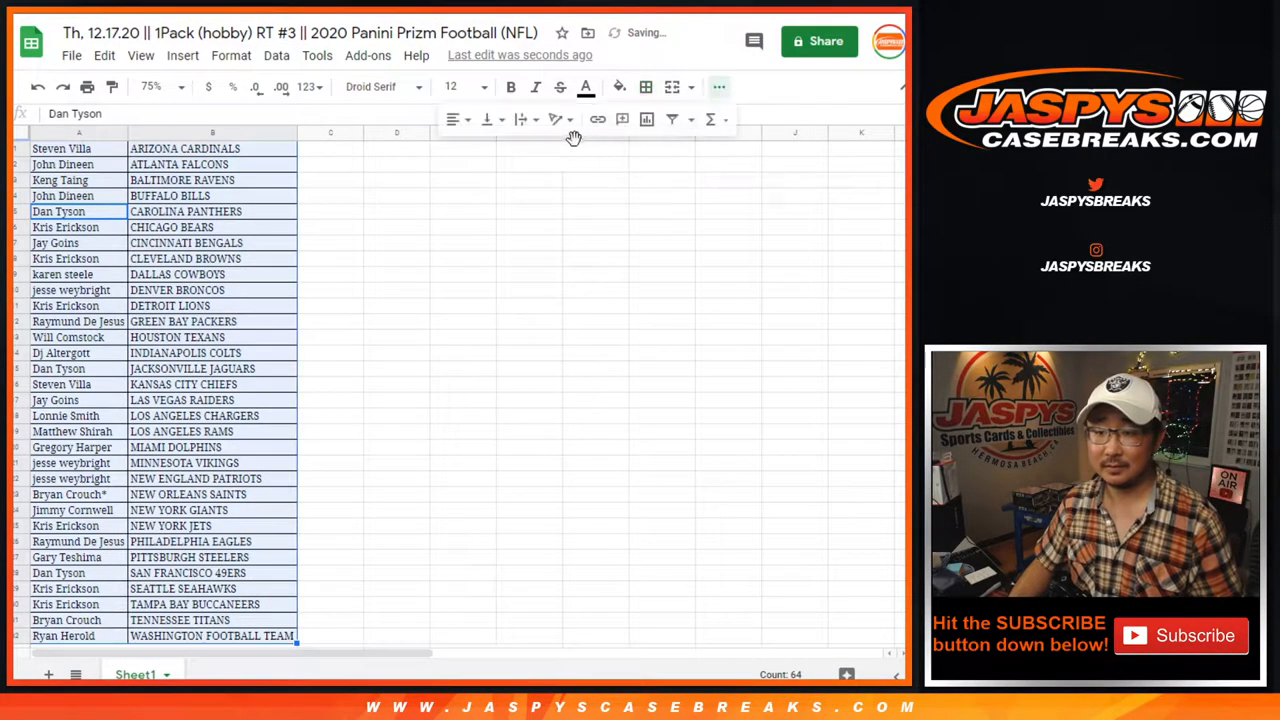
pyautogui.press('ctrl+p')
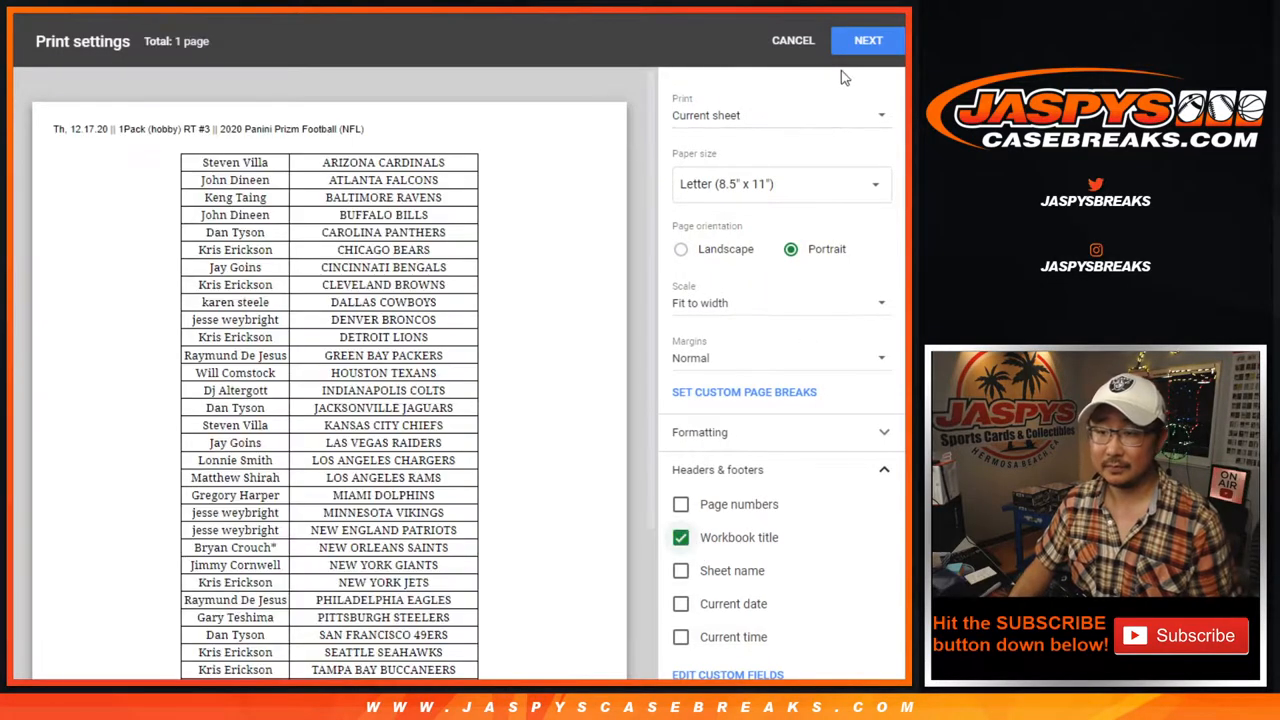
# Step: Send the team-sorted customer–team list through print settings to the printer
pyautogui.click(792, 40)
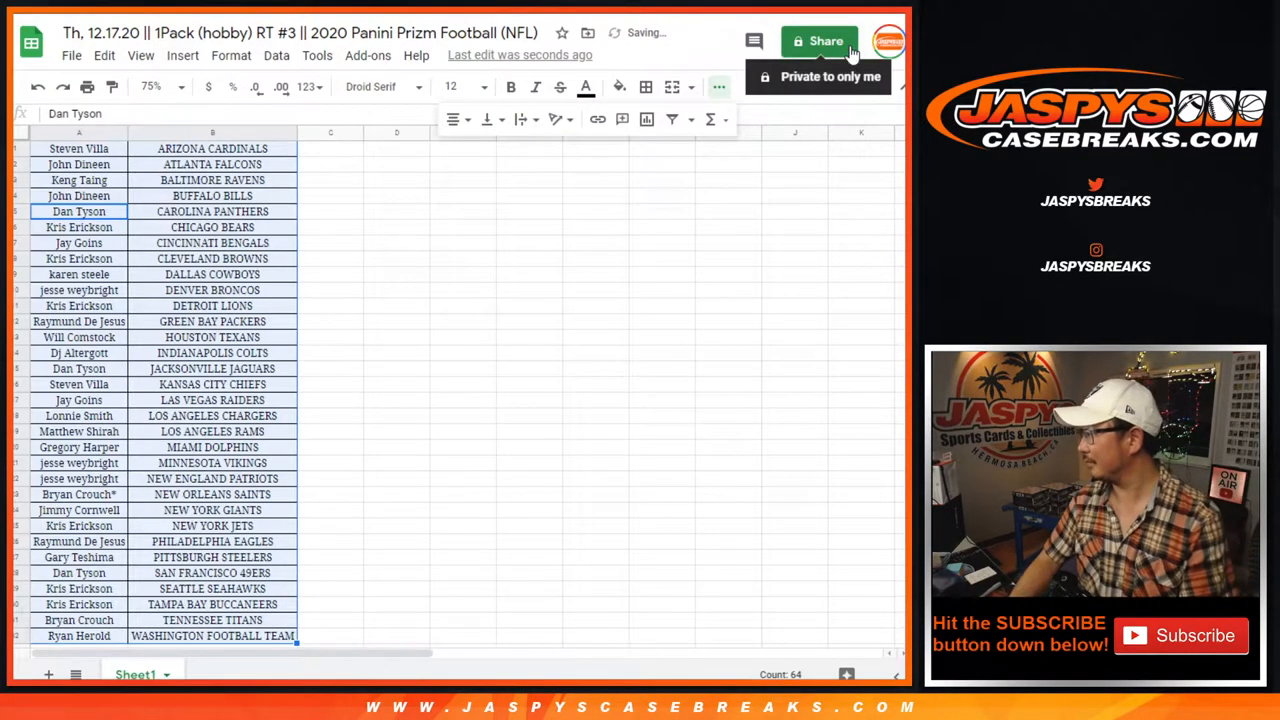
pyautogui.press('ctrl+p')
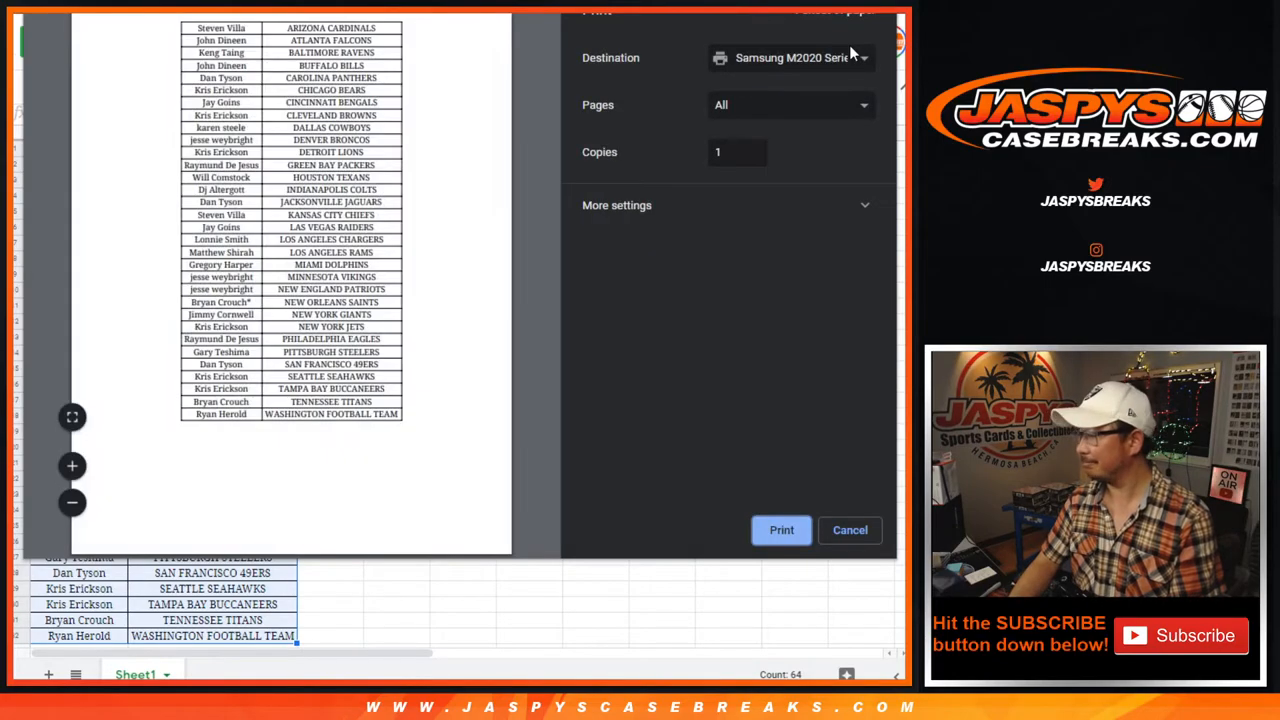
pyautogui.click(849, 530)
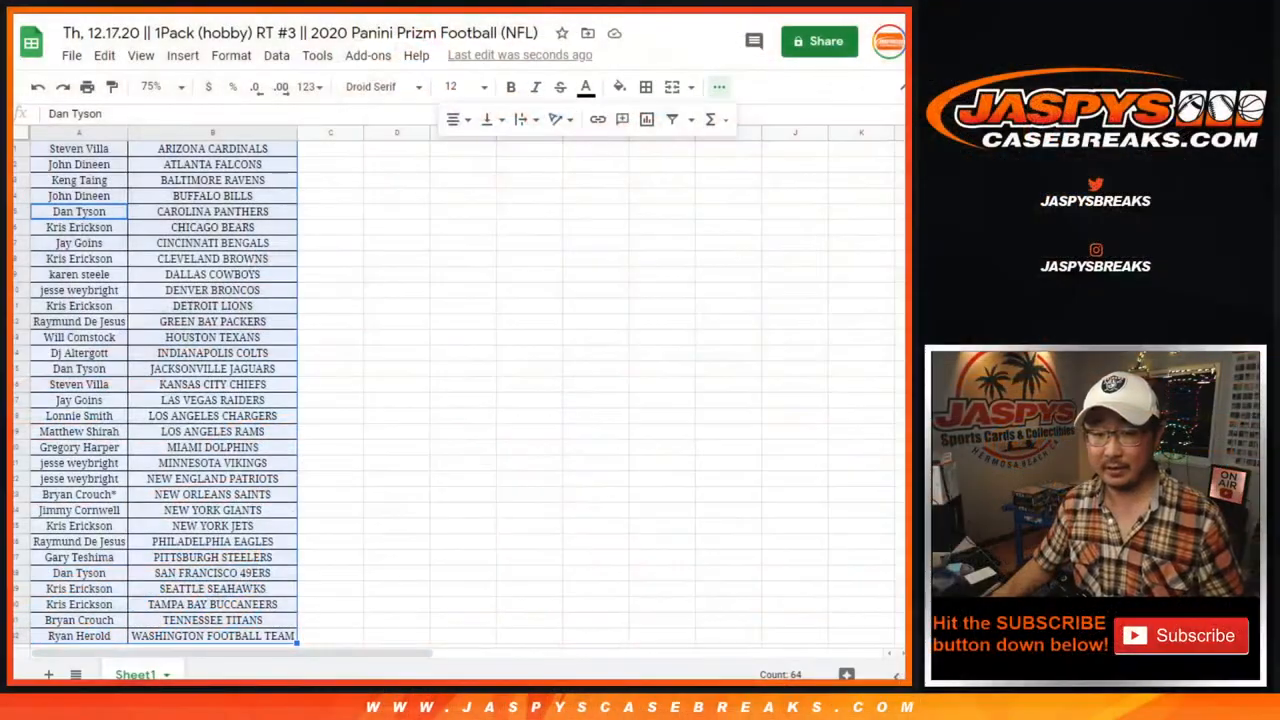
# Step: Scroll through the 32 customer names in column A
pyautogui.scroll(-3)
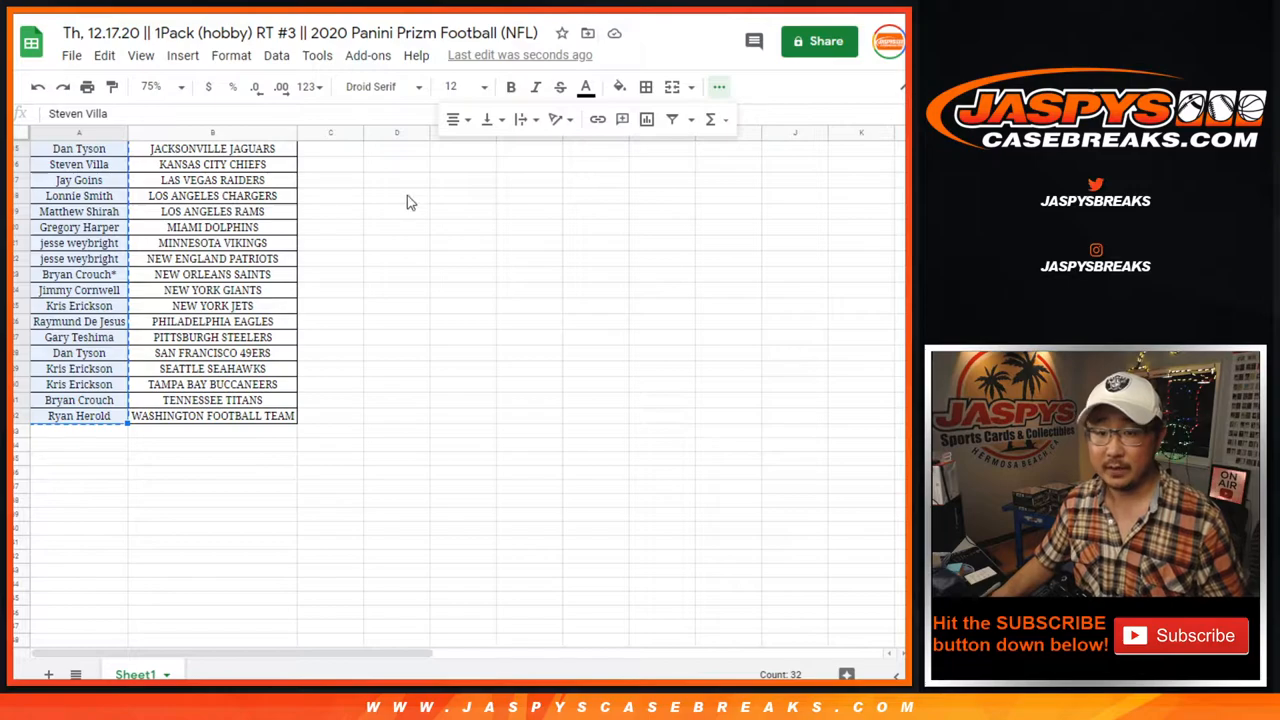
pyautogui.scroll(3)
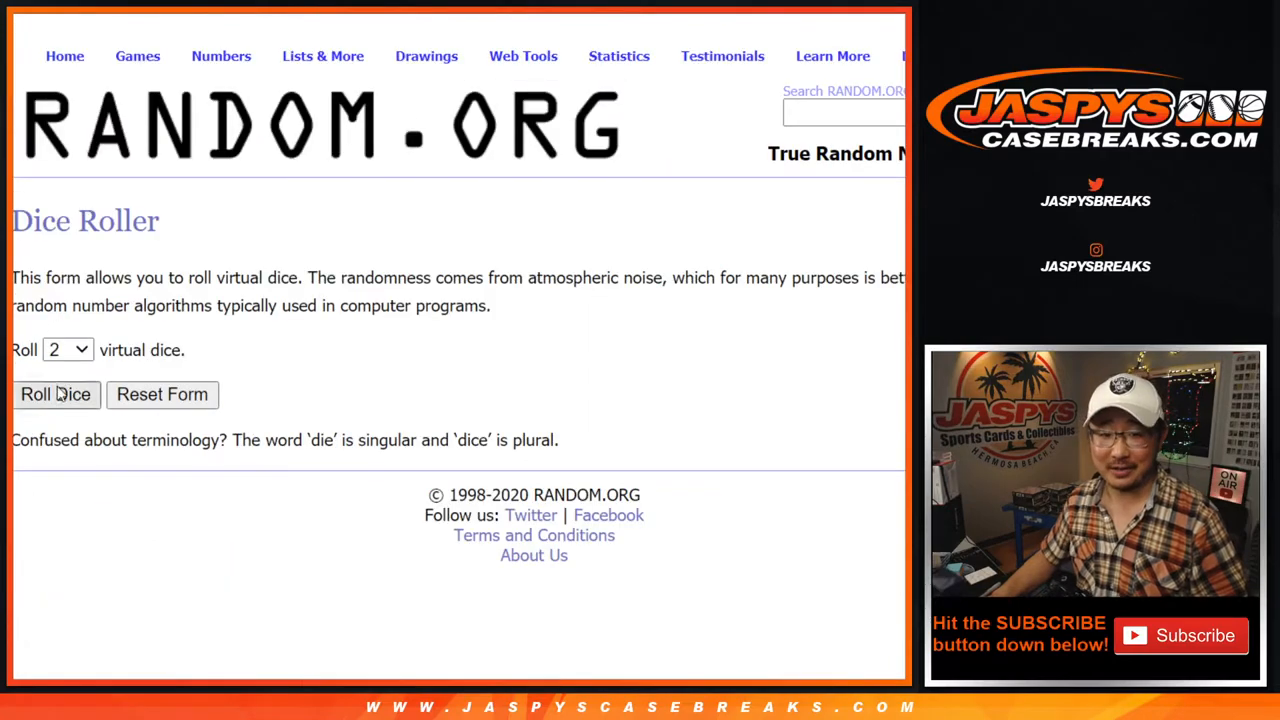
# Step: Roll two dice for the count, reshuffle the names, and select the top nine winners
pyautogui.click(55, 394)
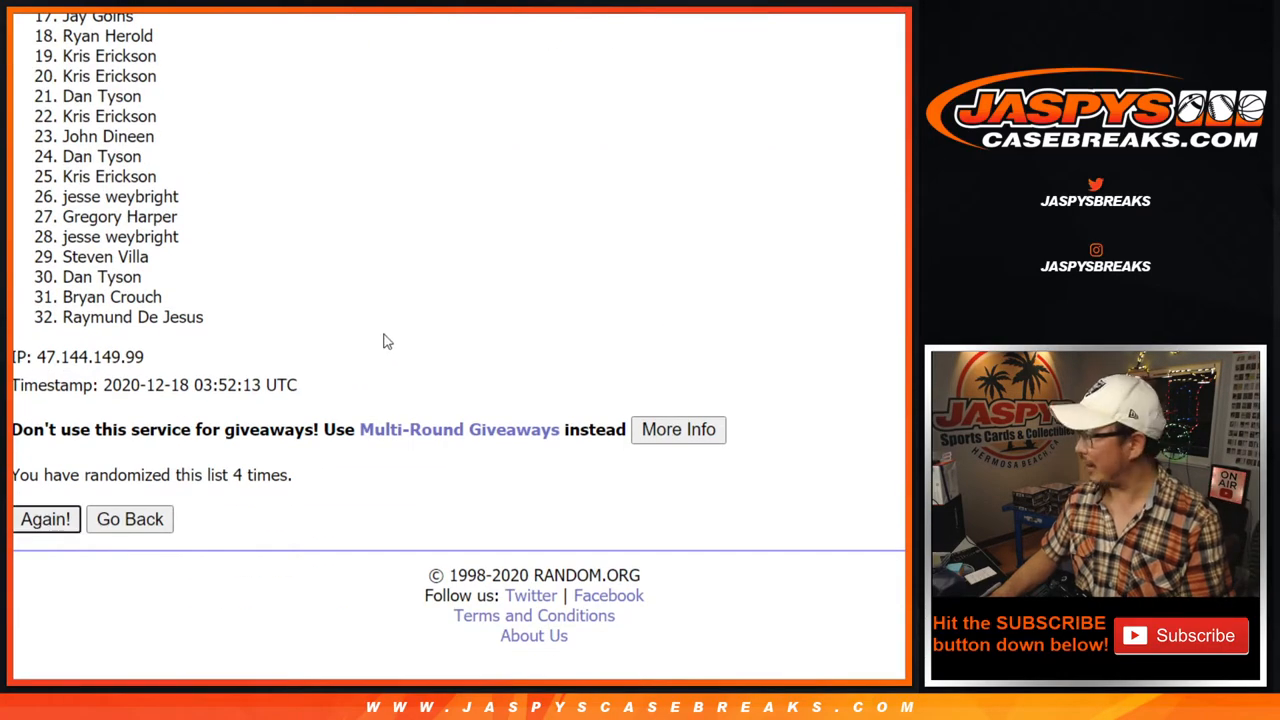
pyautogui.click(45, 519)
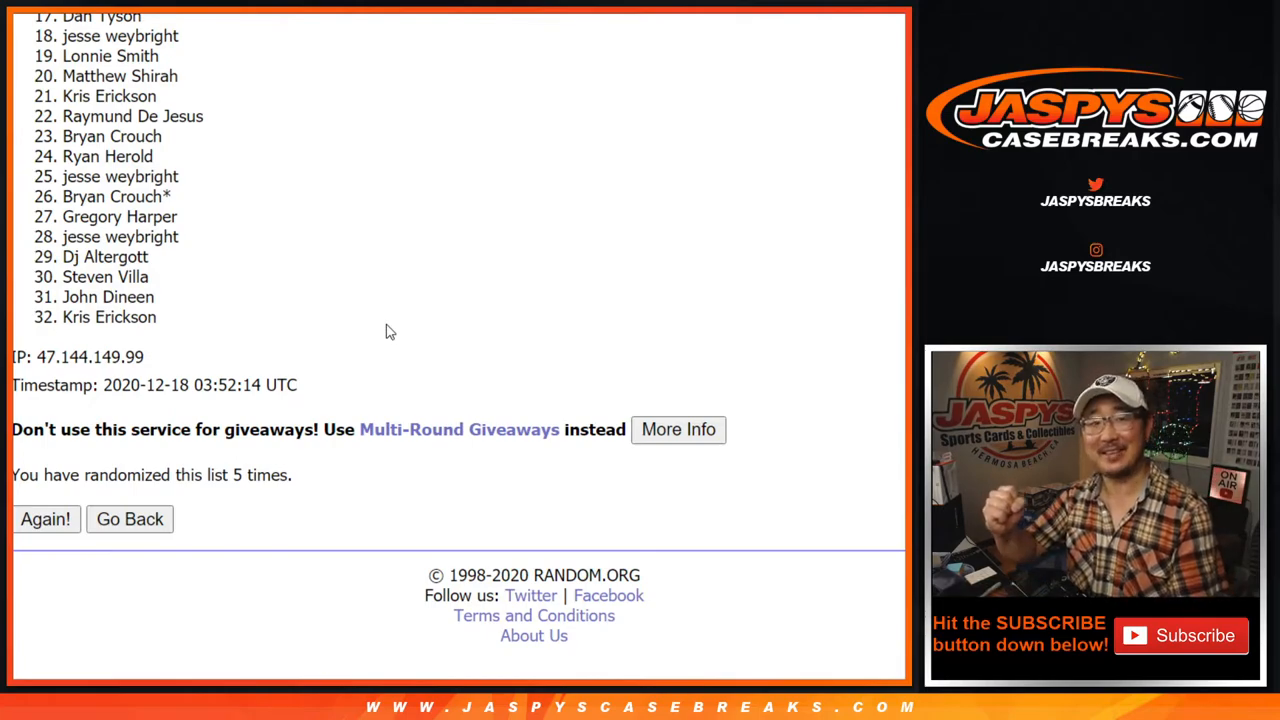
pyautogui.scroll(3)
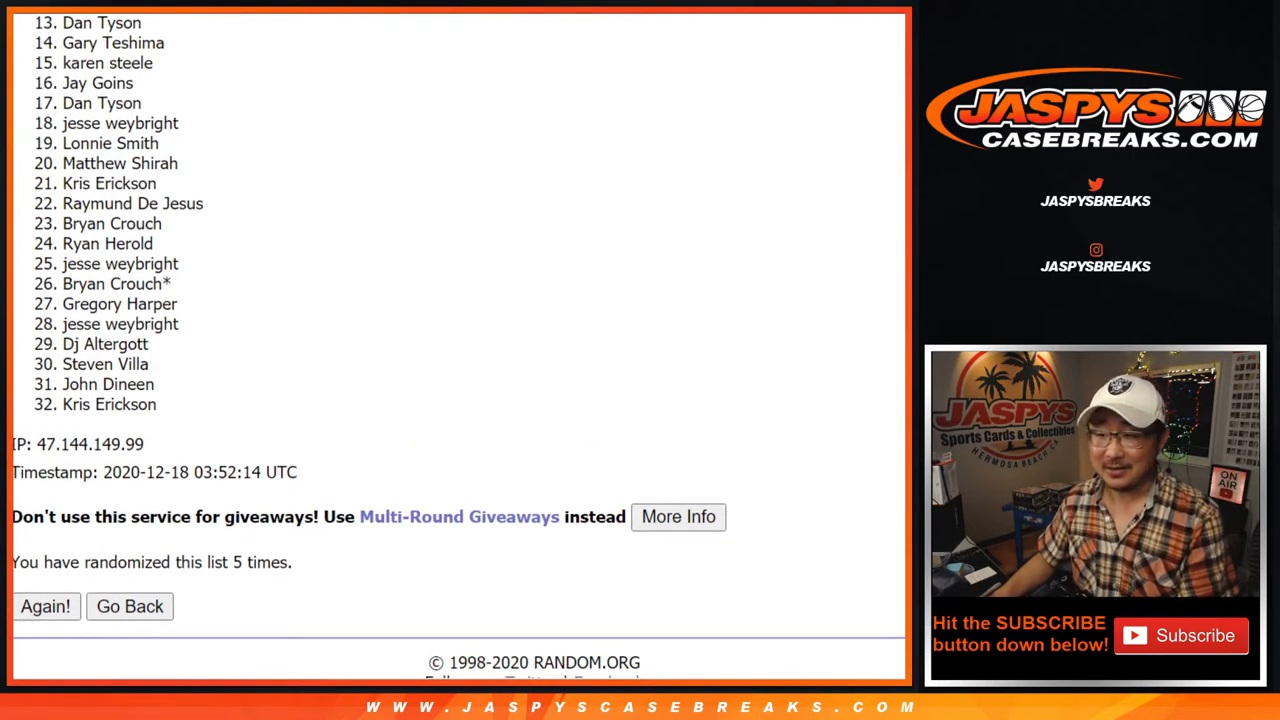
pyautogui.scroll(3)
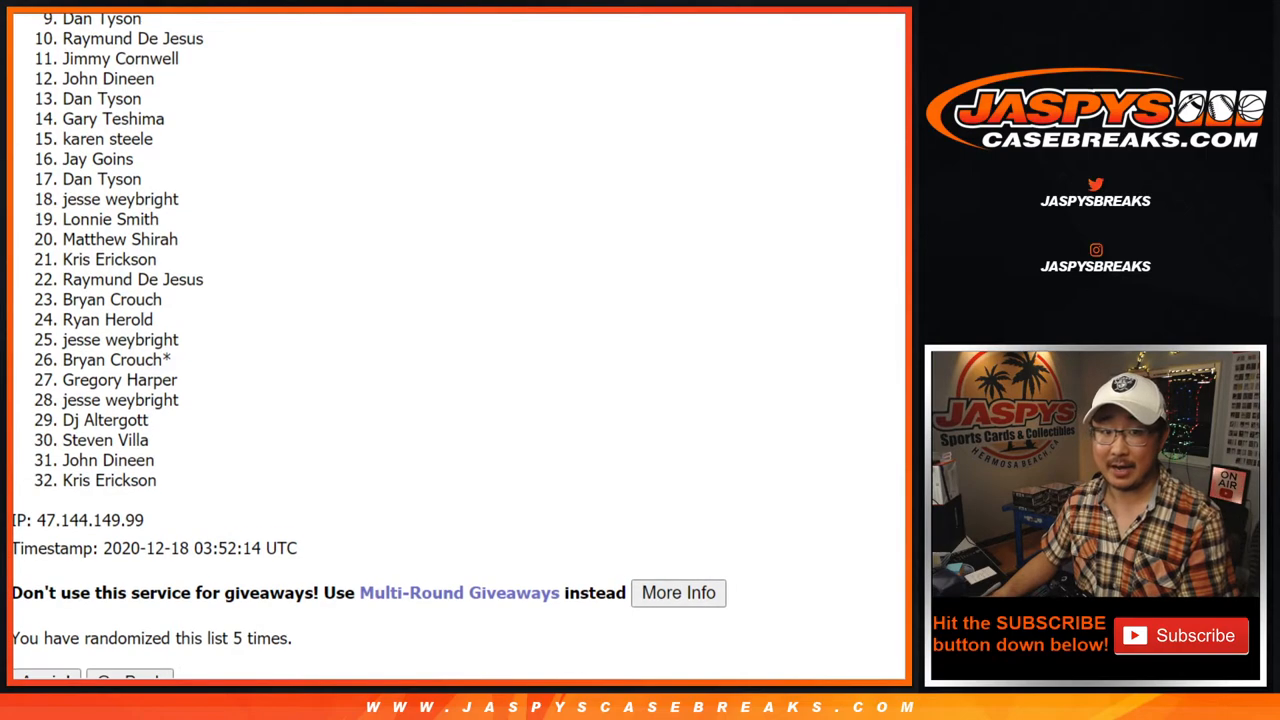
pyautogui.scroll(3)
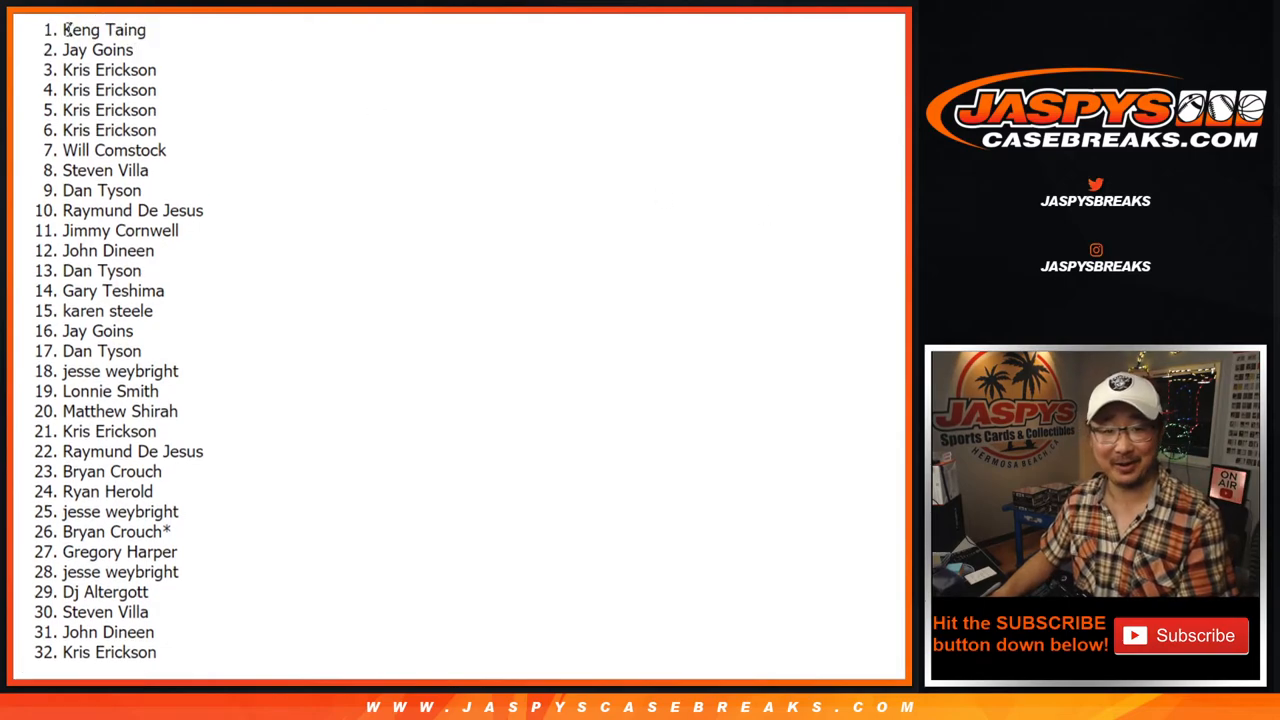
pyautogui.moveTo(65, 29); pyautogui.dragTo(180, 195)
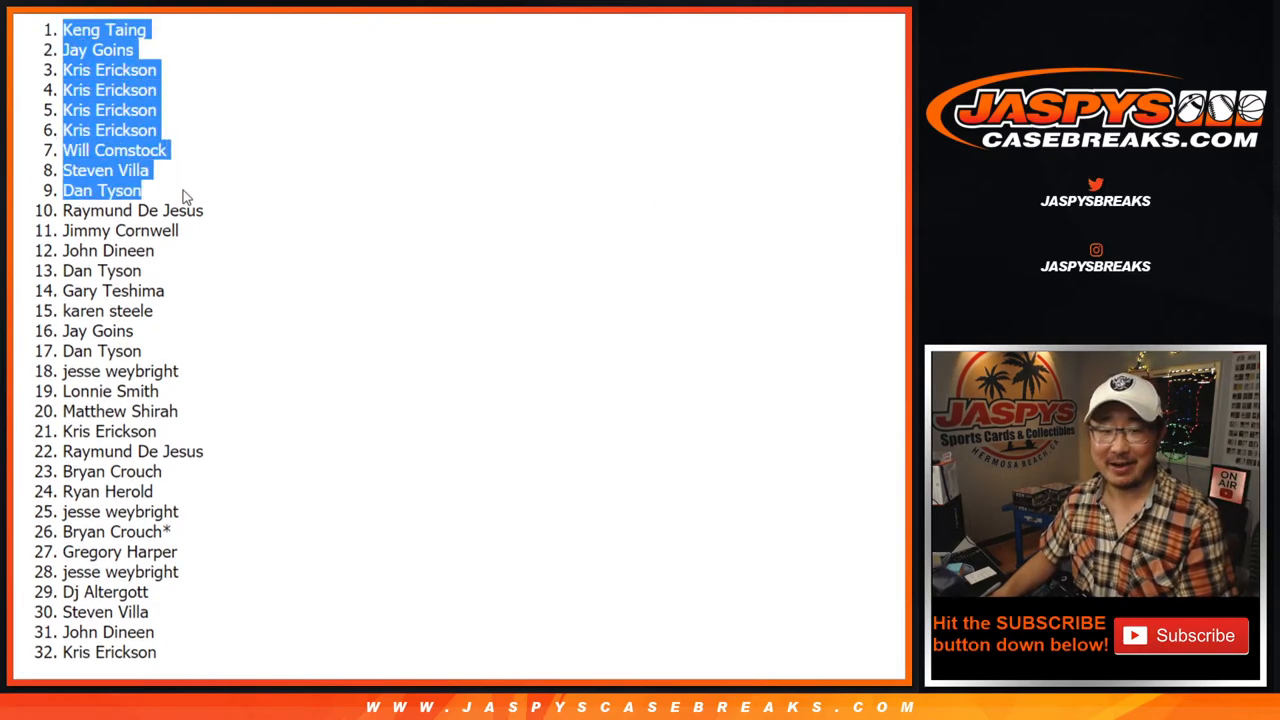